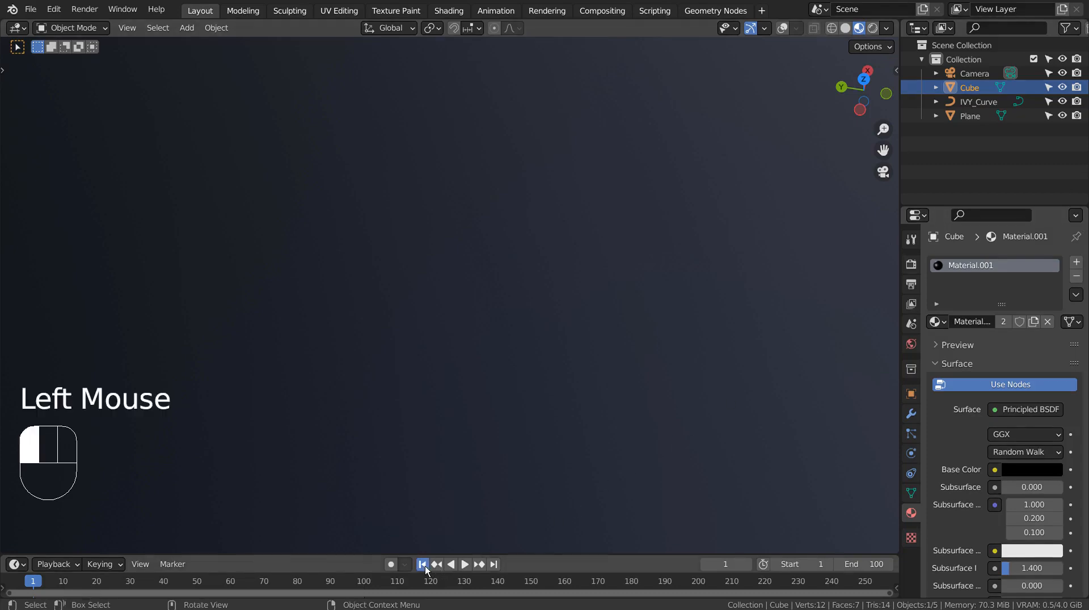
Step: Play back the existing ivy growth animation, then inspect the Plane and IVY_Curve
left_click(464, 564)
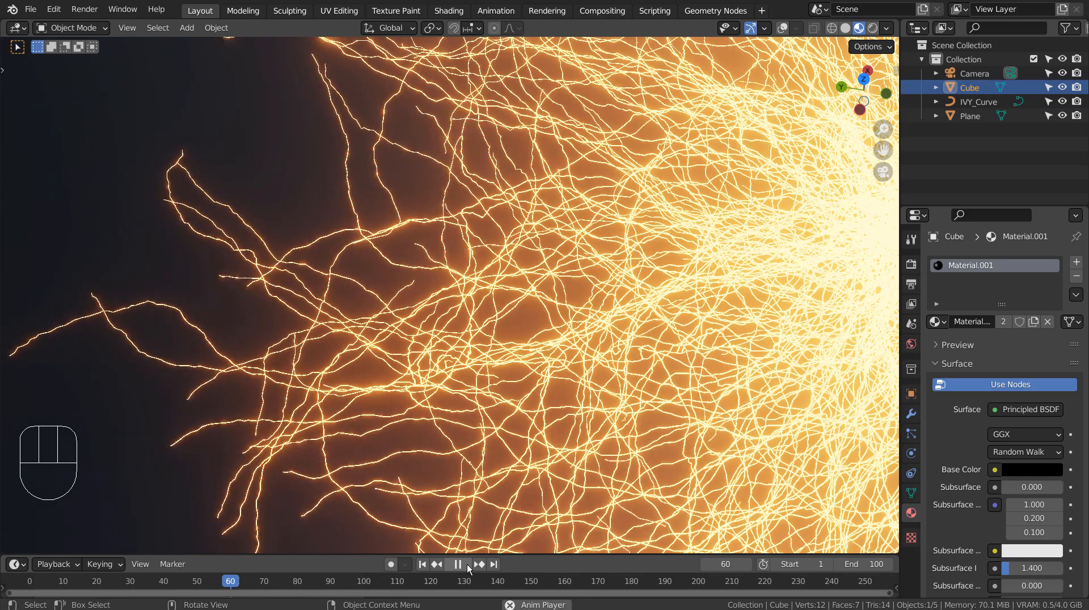
left_click(457, 563)
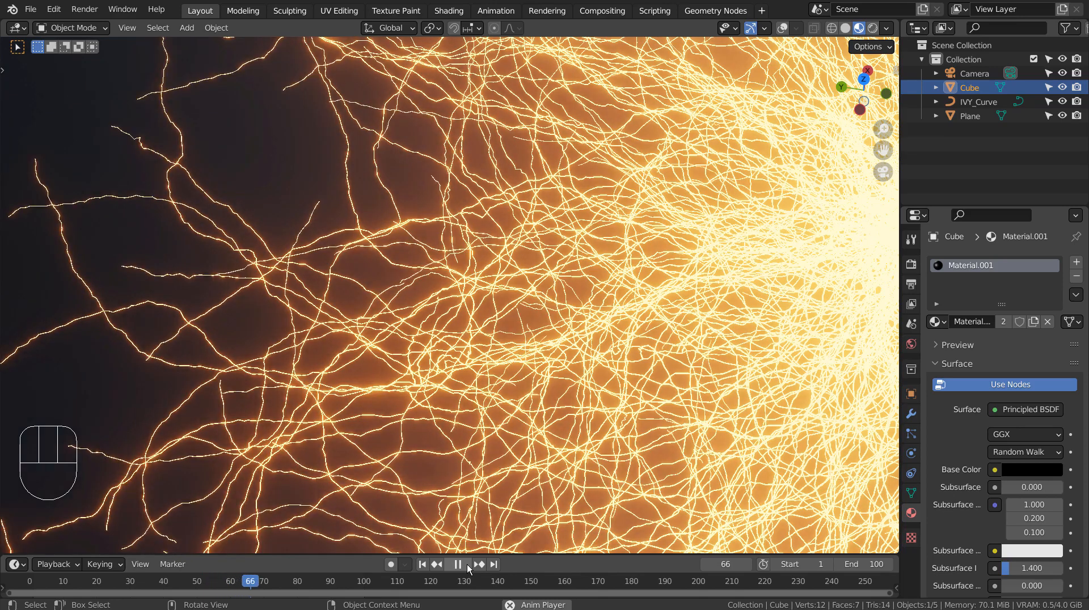
left_click(458, 564)
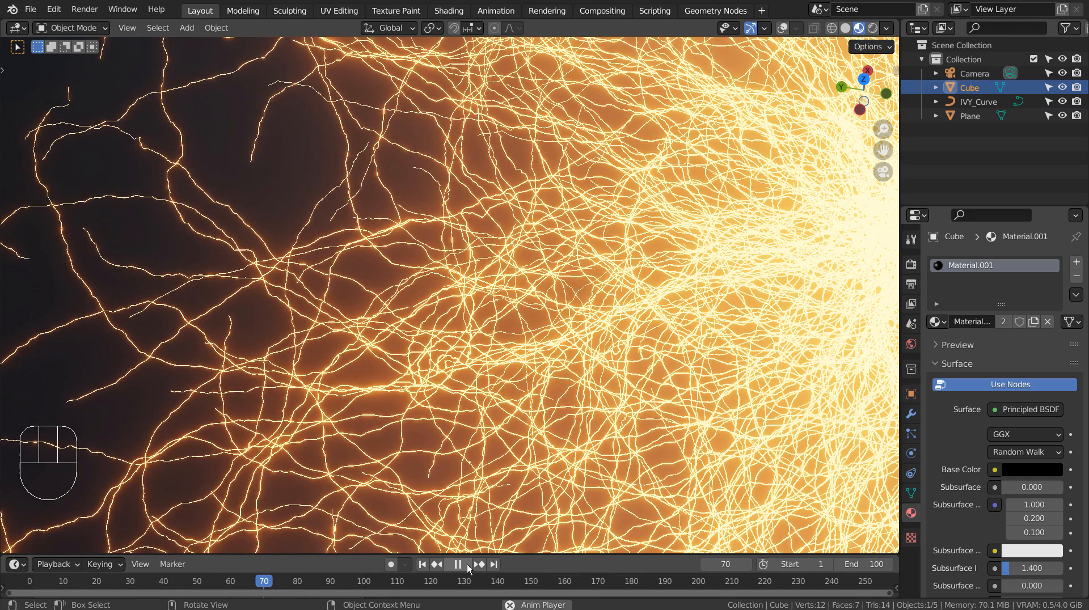
left_click(458, 564)
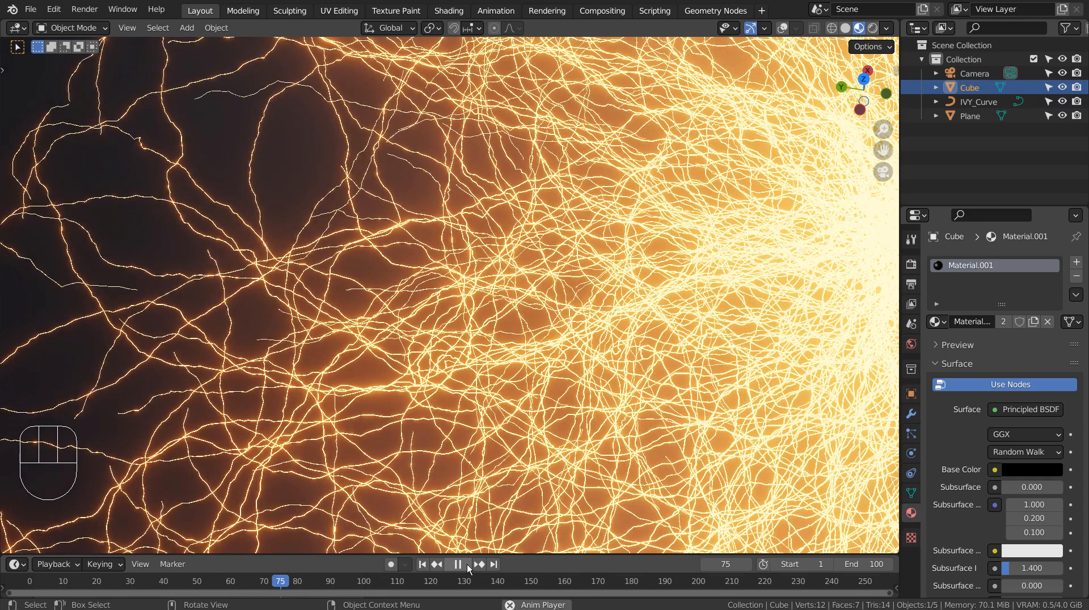
left_click(845, 28)
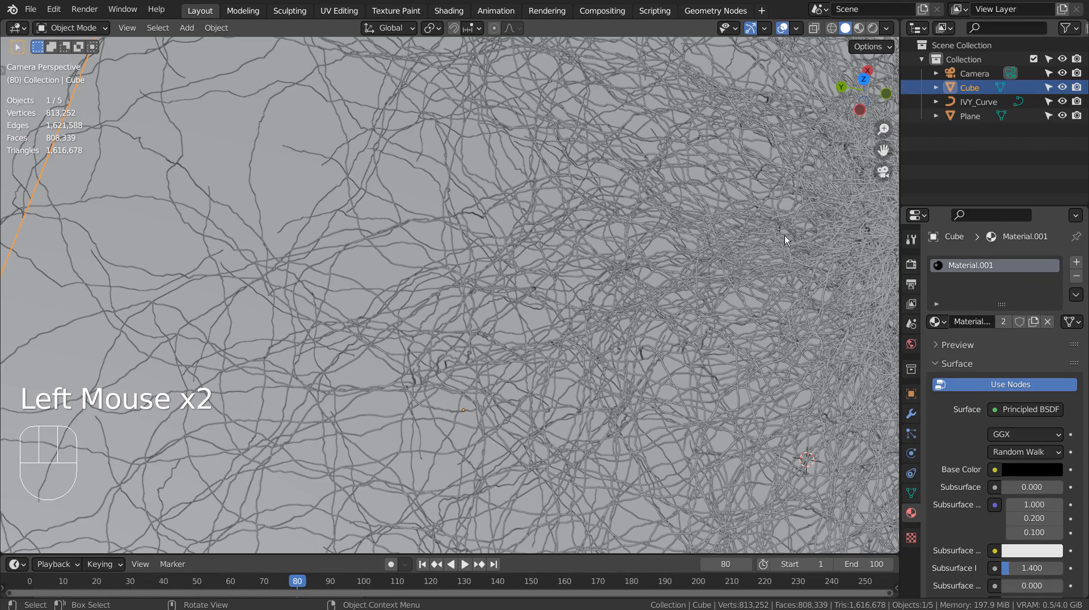
scroll("down", 3)
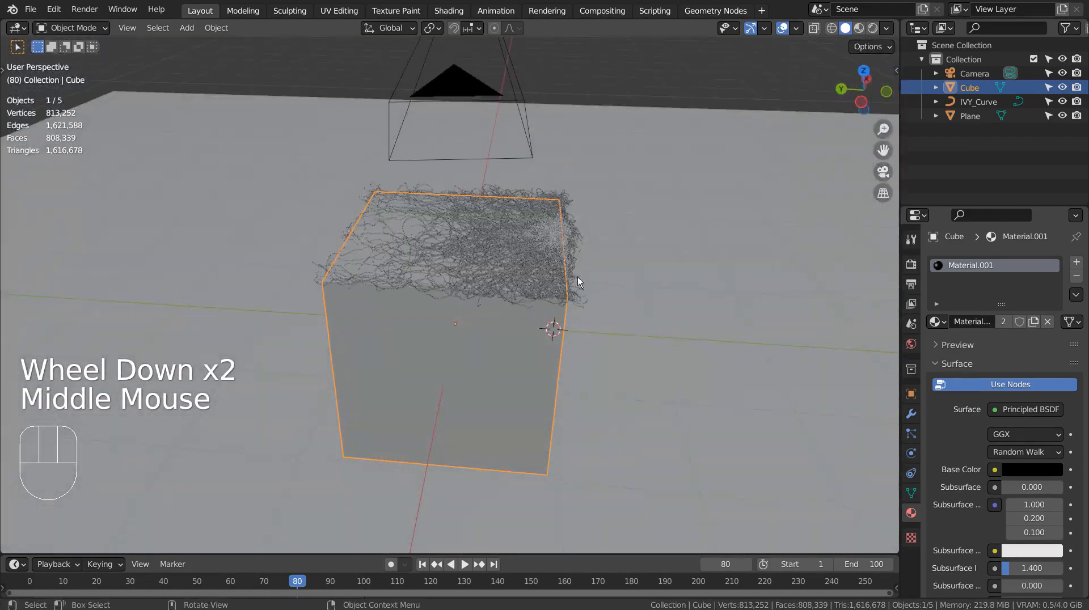
left_click(980, 102)
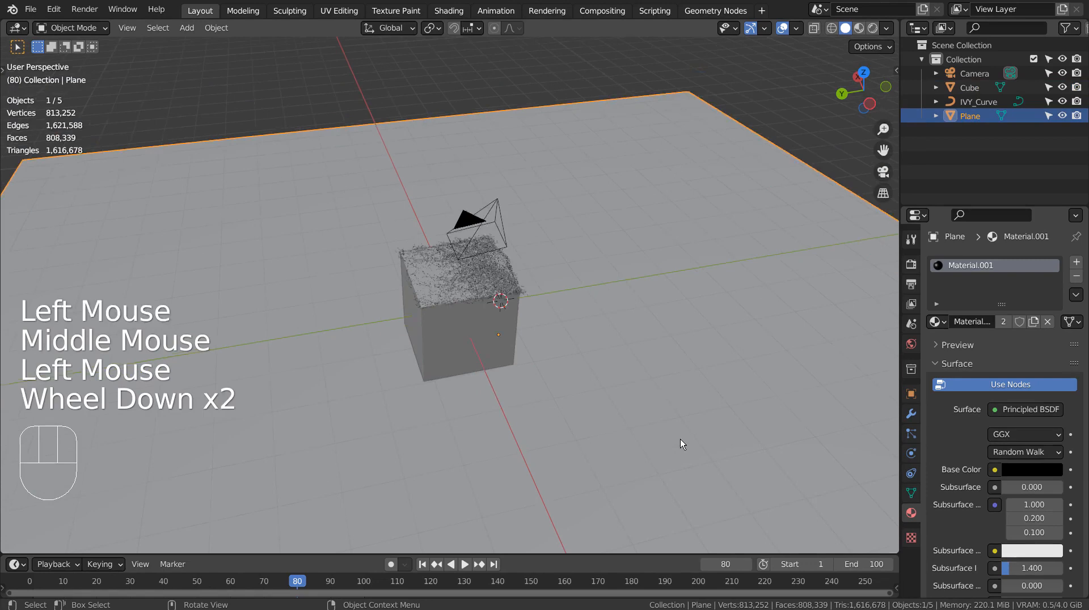
left_click(983, 101)
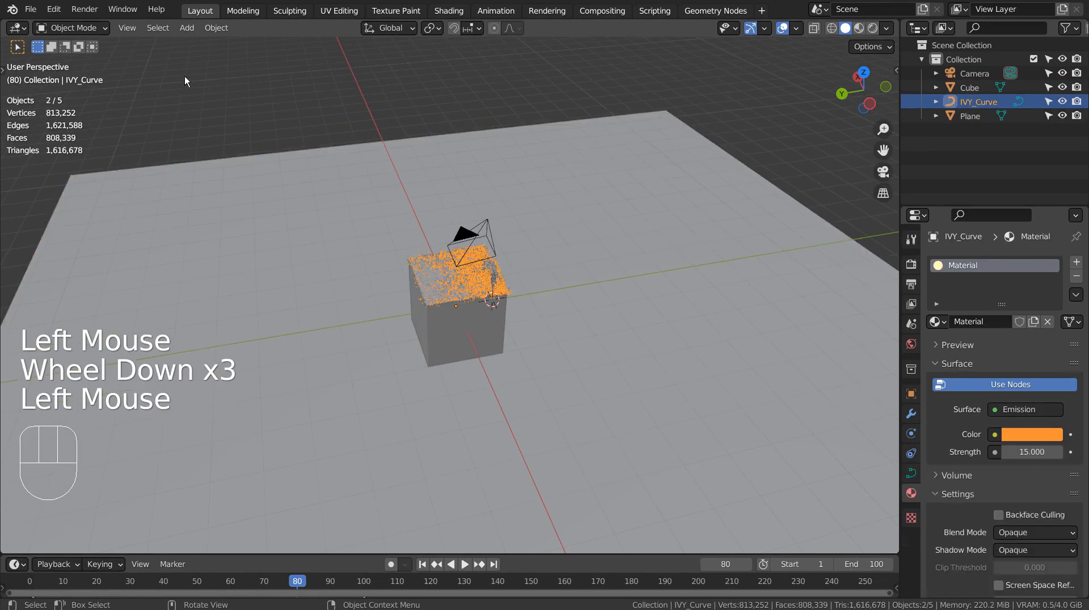
Step: Search the add-on preferences for 'ivy', then close Preferences
left_click(53, 9)
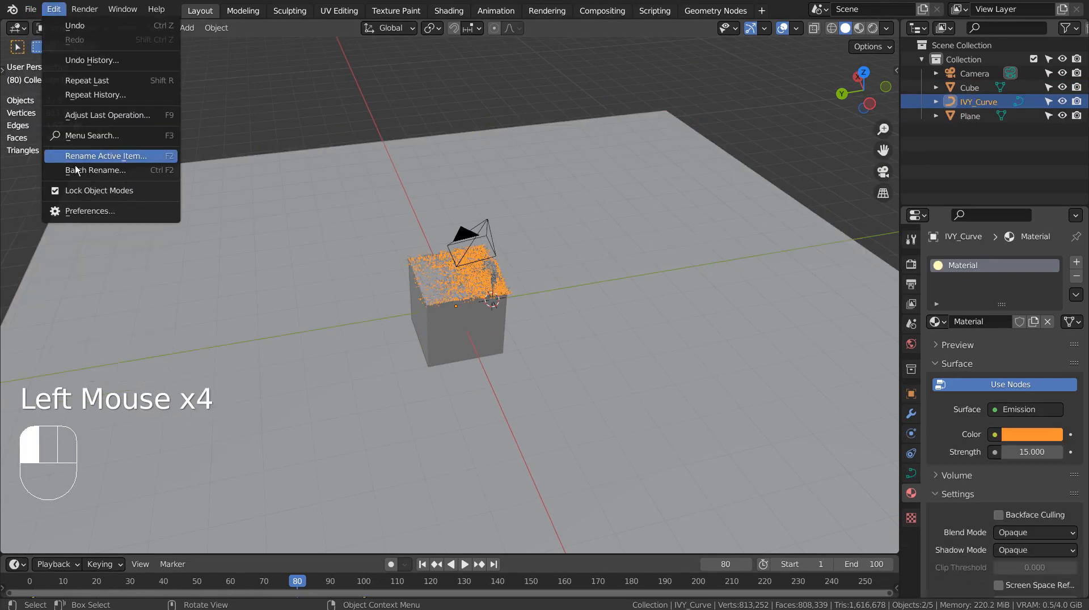
left_click(89, 211)
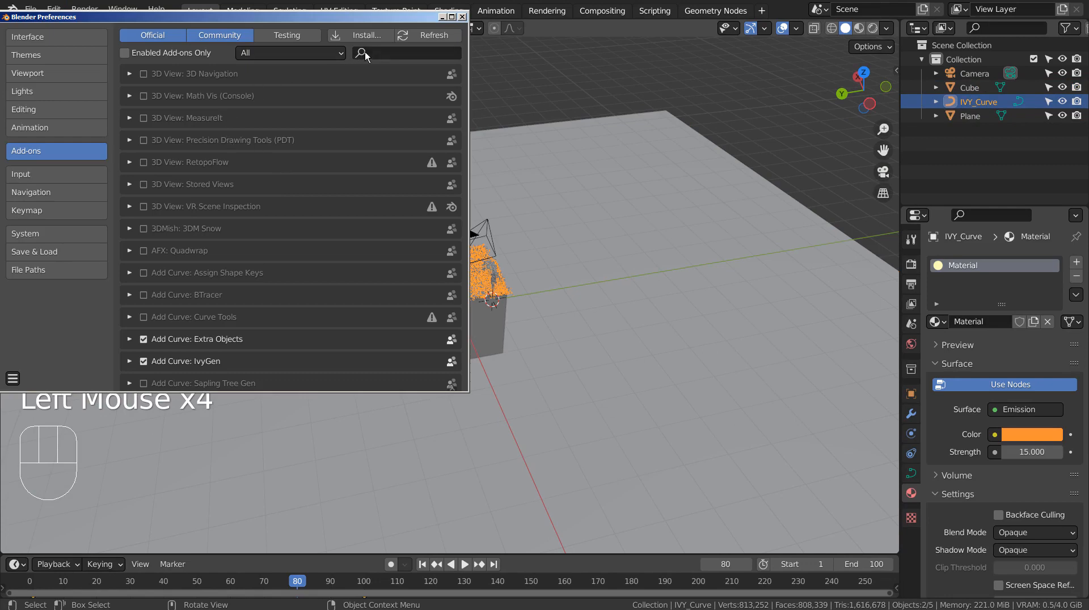
type("ivy")
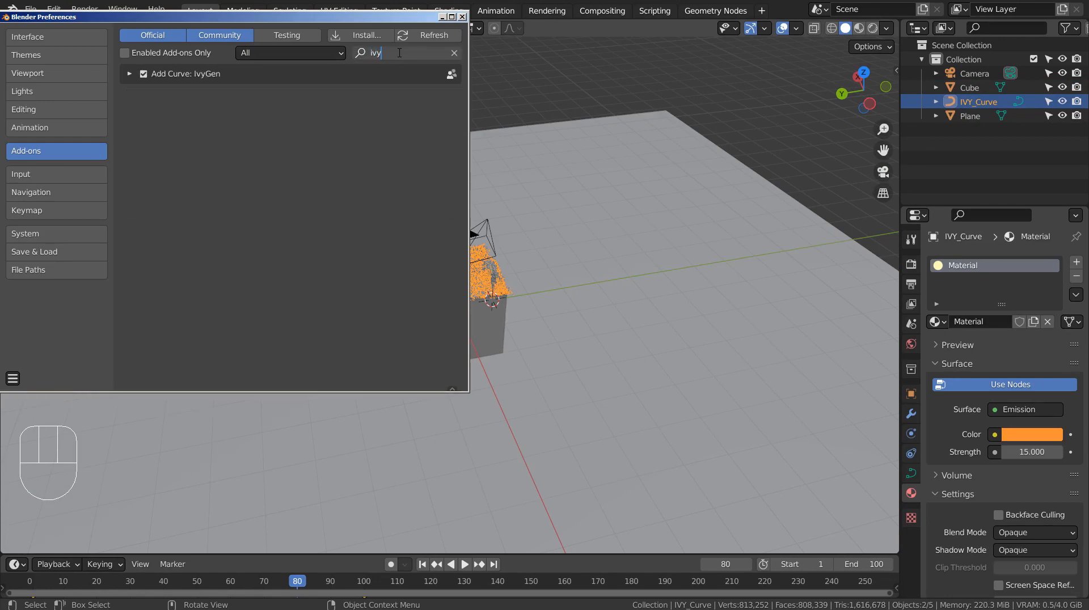
mouse_move(210, 81)
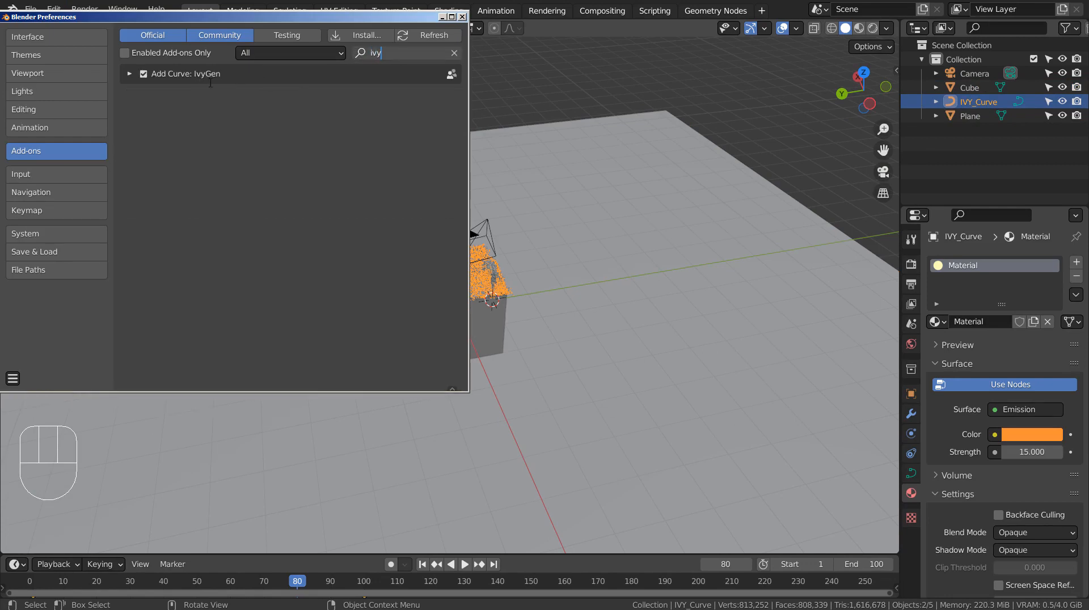
mouse_move(444, 5)
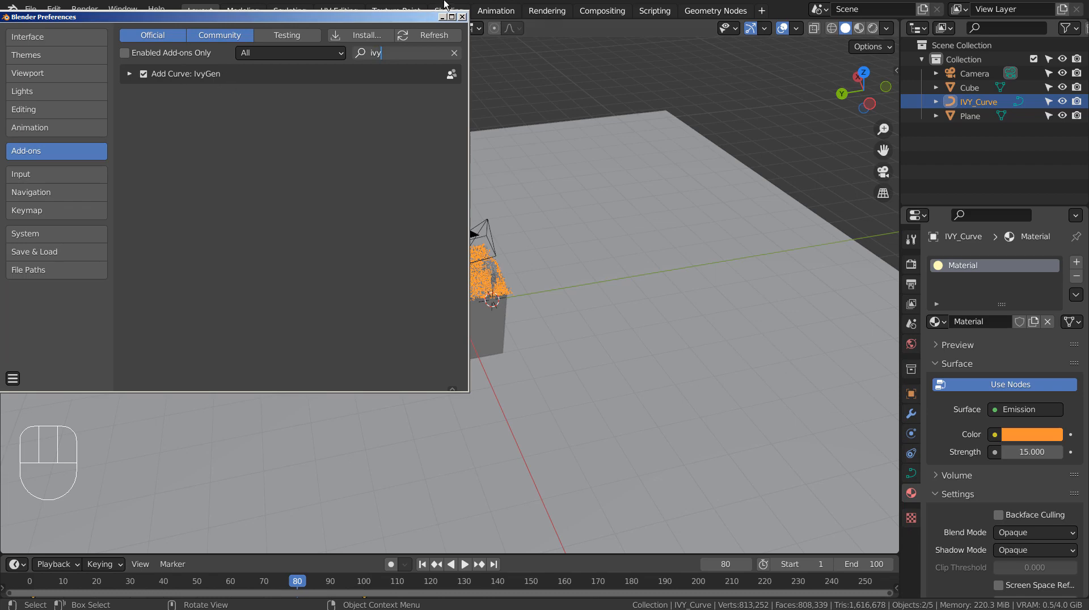
left_click(463, 16)
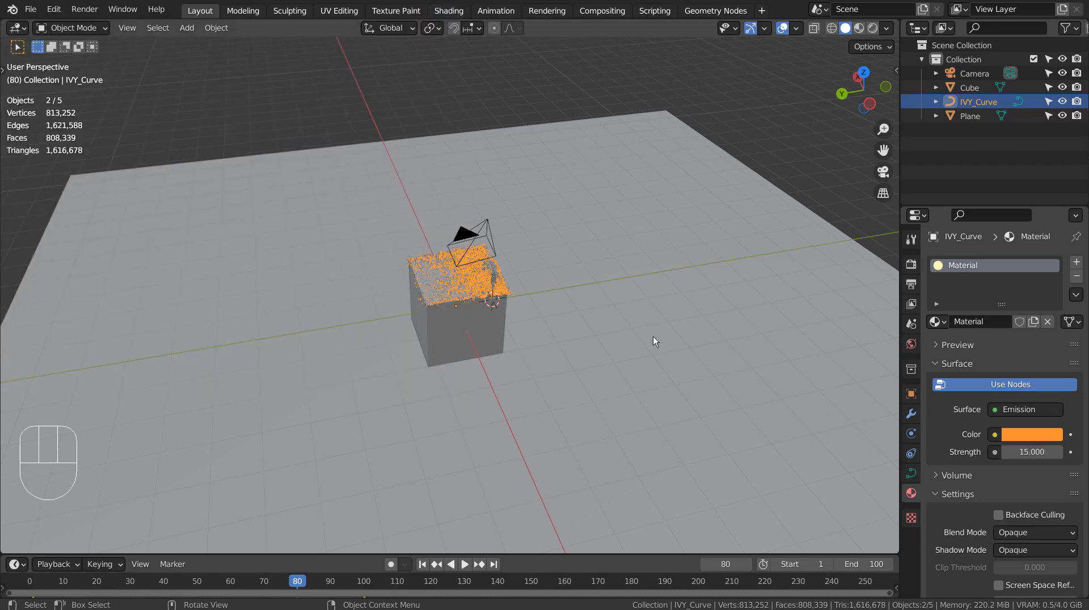
Step: Move the Cube, IVY_Curve and Plane into Collection 2
triple_click(969, 87)
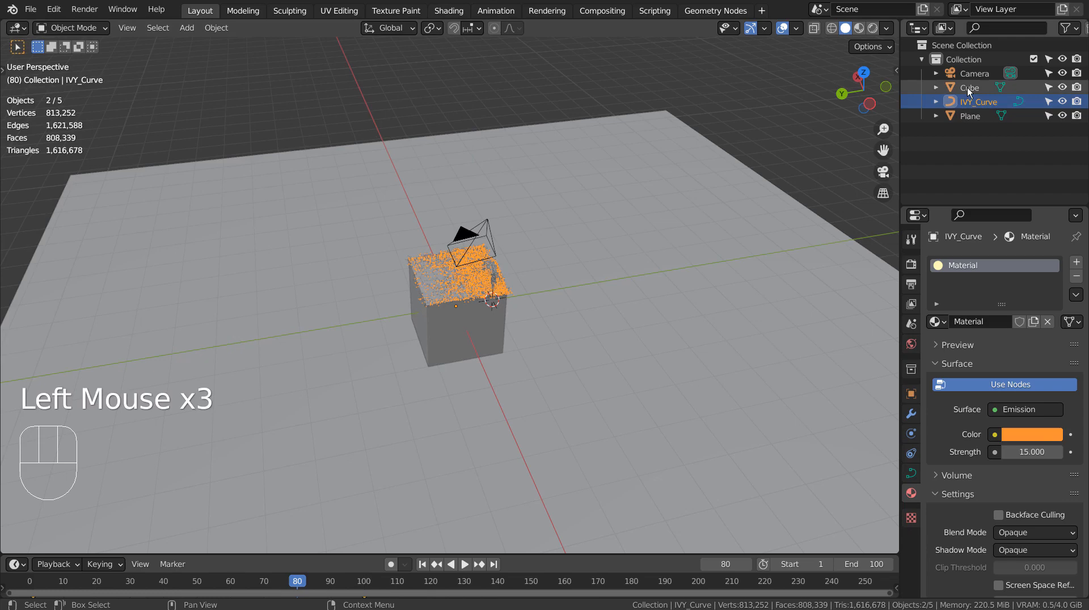
left_click(968, 87)
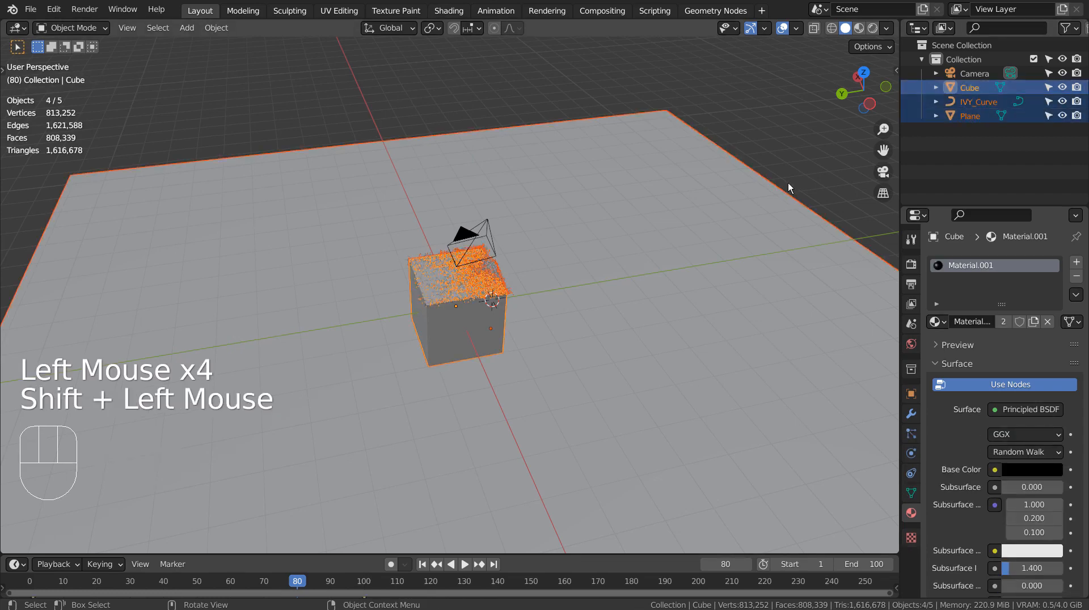
key("m")
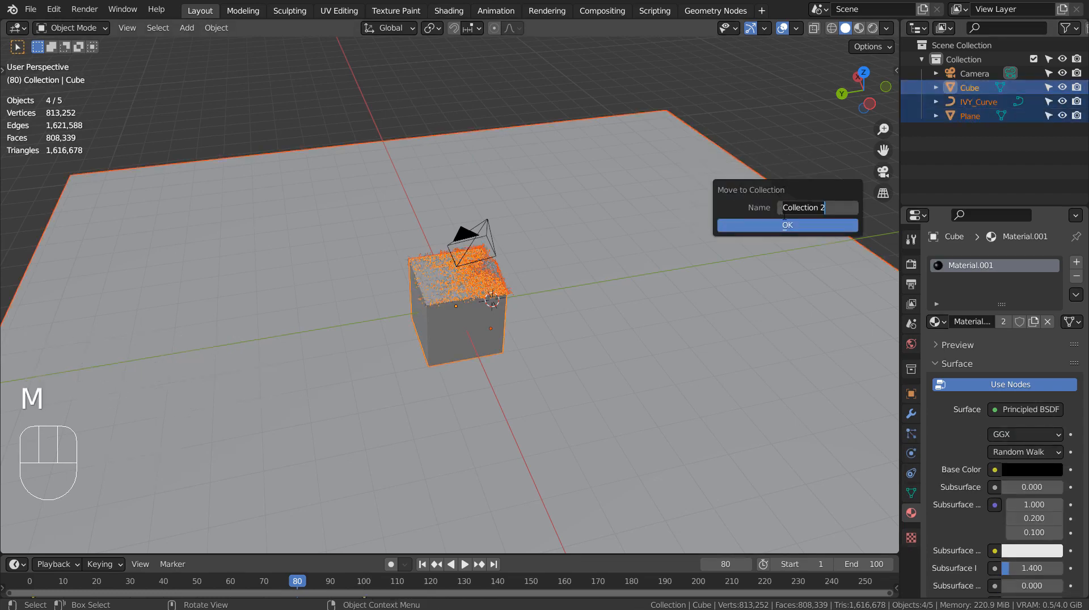
left_click(787, 225)
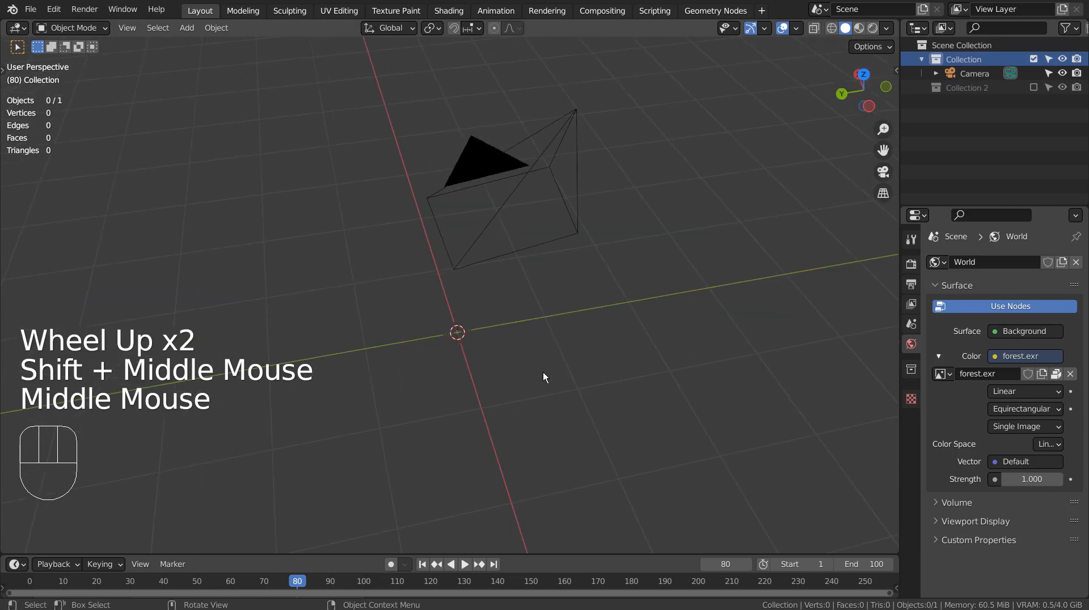
Step: Add a new cube and show the Ivy Generator sidebar settings
key("KP_Decimal")
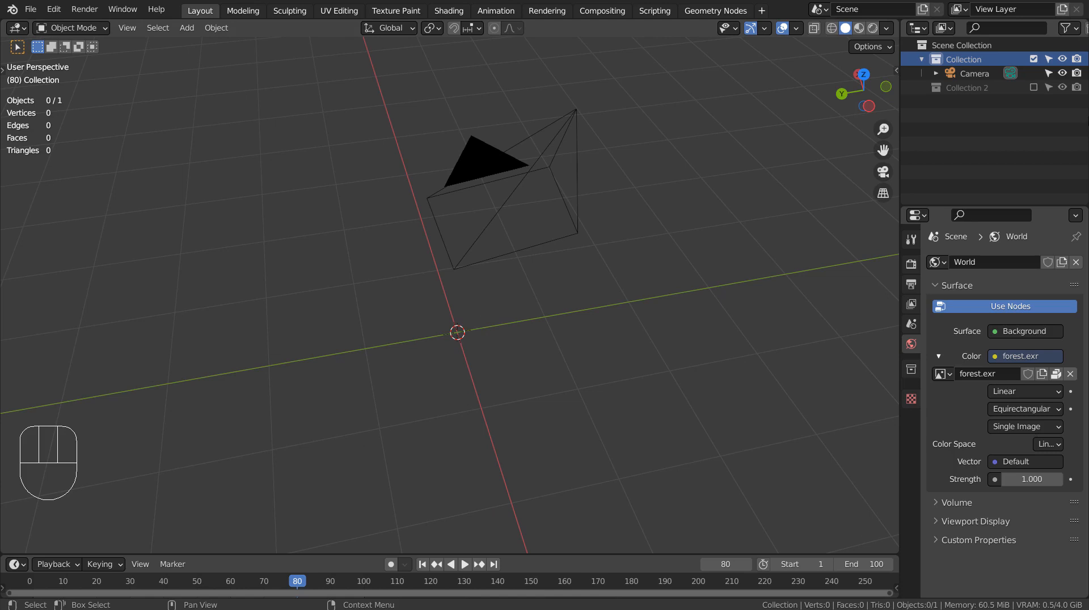
key("shift+a")
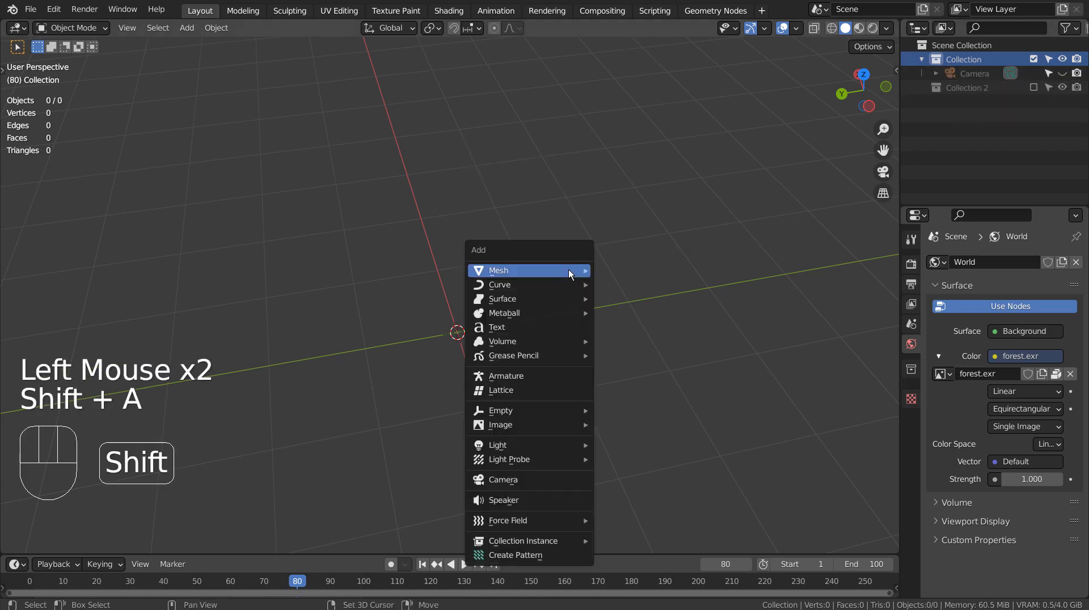
left_click(498, 270)
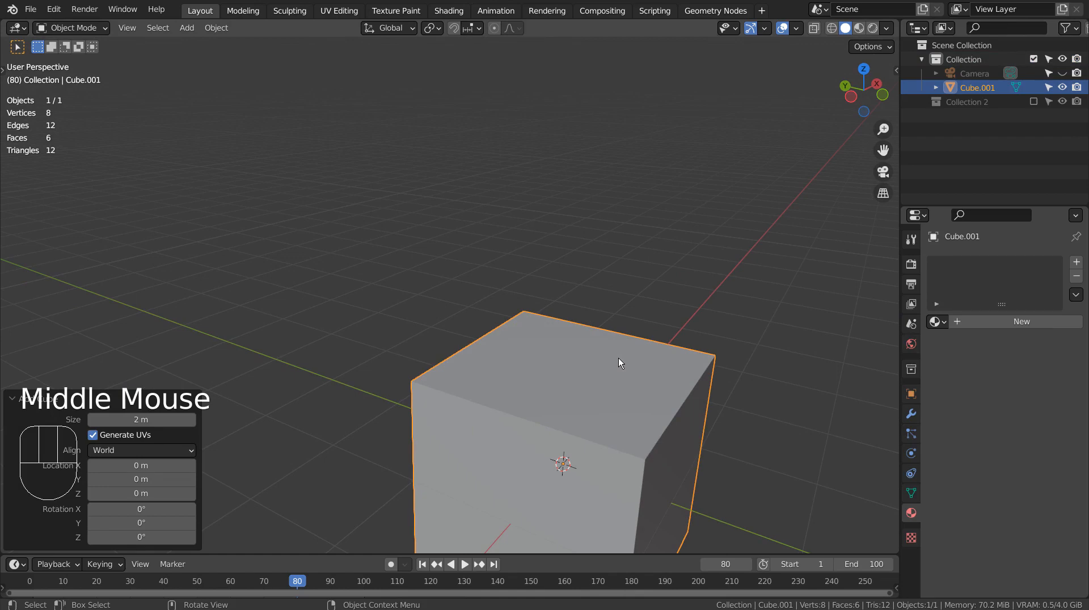
key("n")
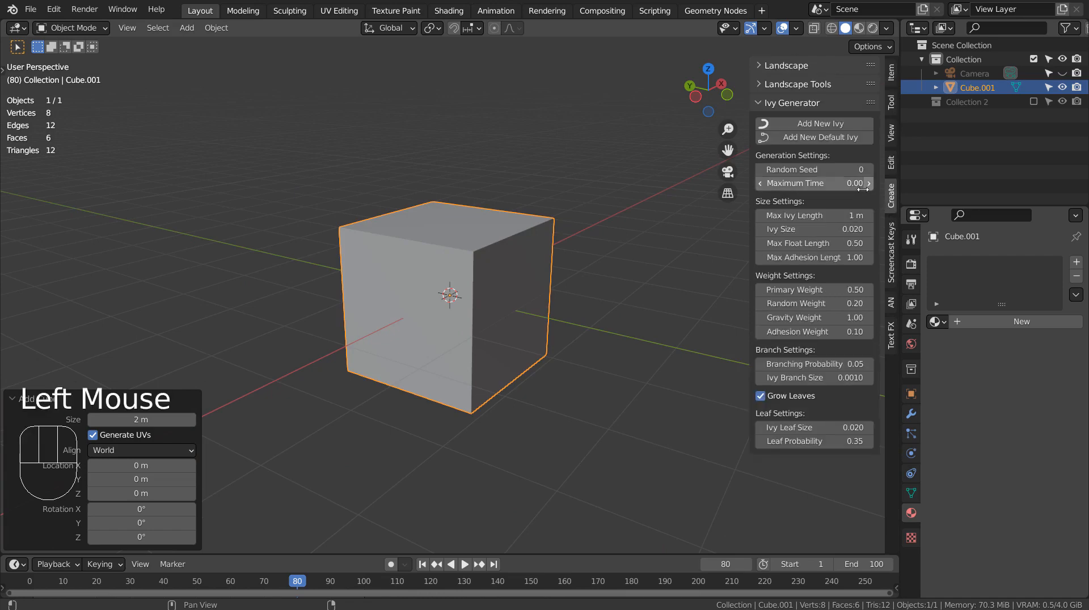
mouse_move(812, 363)
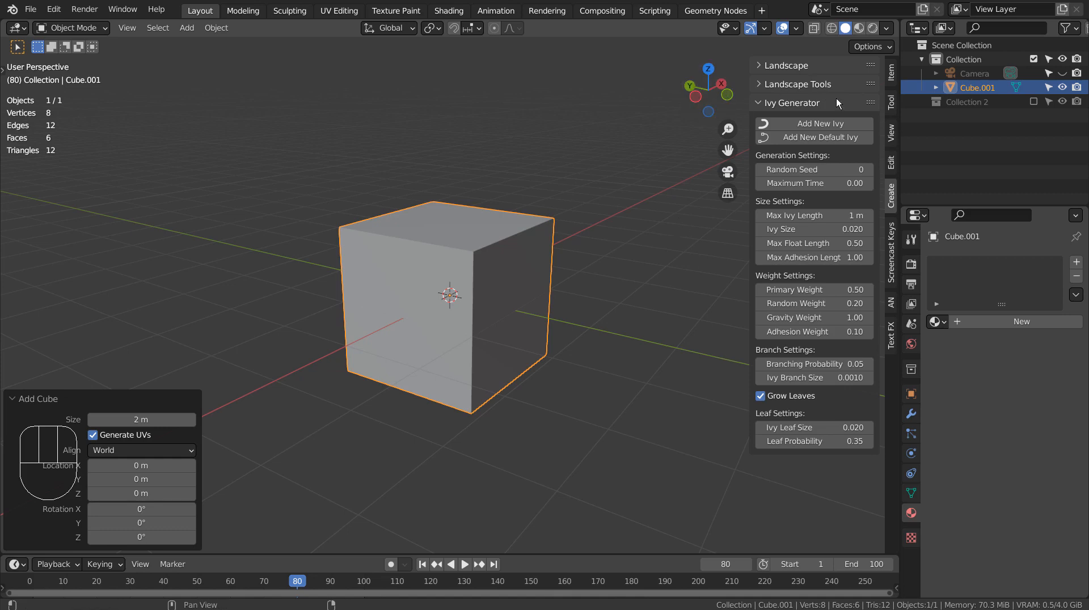
Step: Grow a trial ivy on the new cube, inspect it, then undo it
left_click(818, 123)
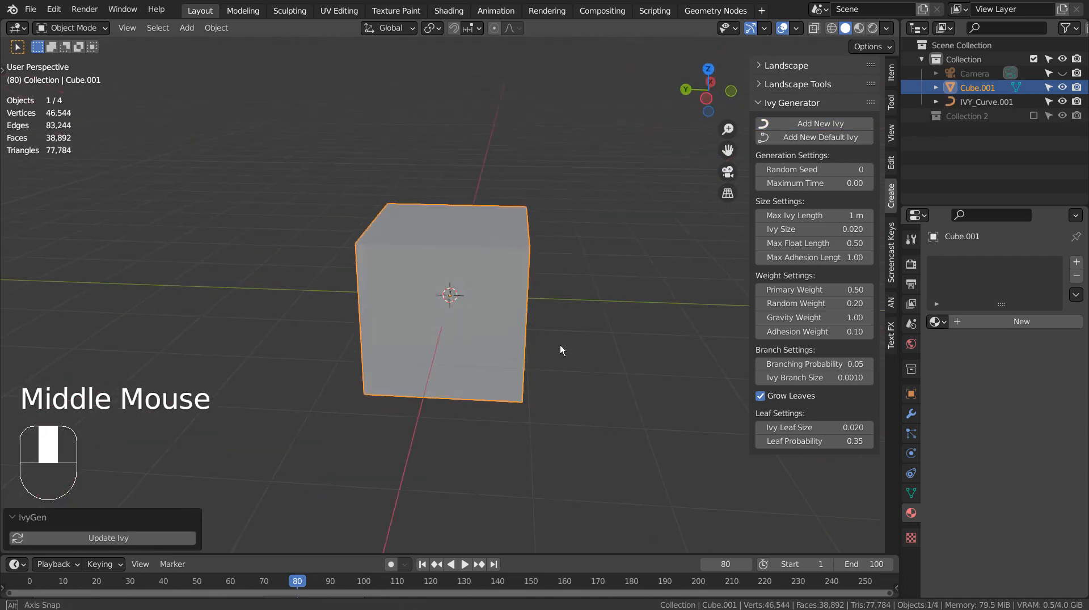
left_click(986, 102)
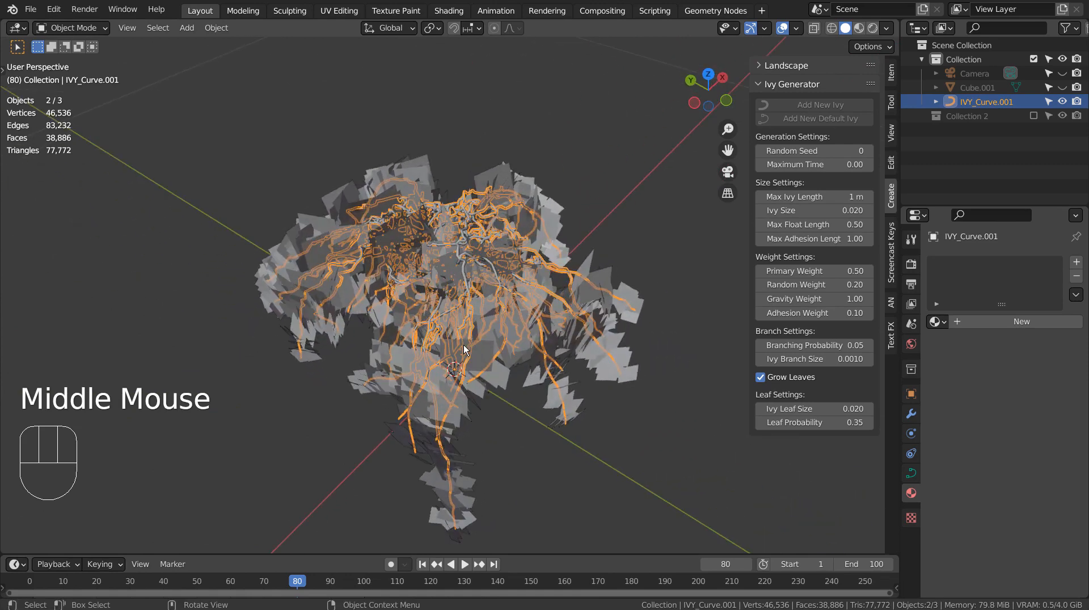
scroll("down", 3)
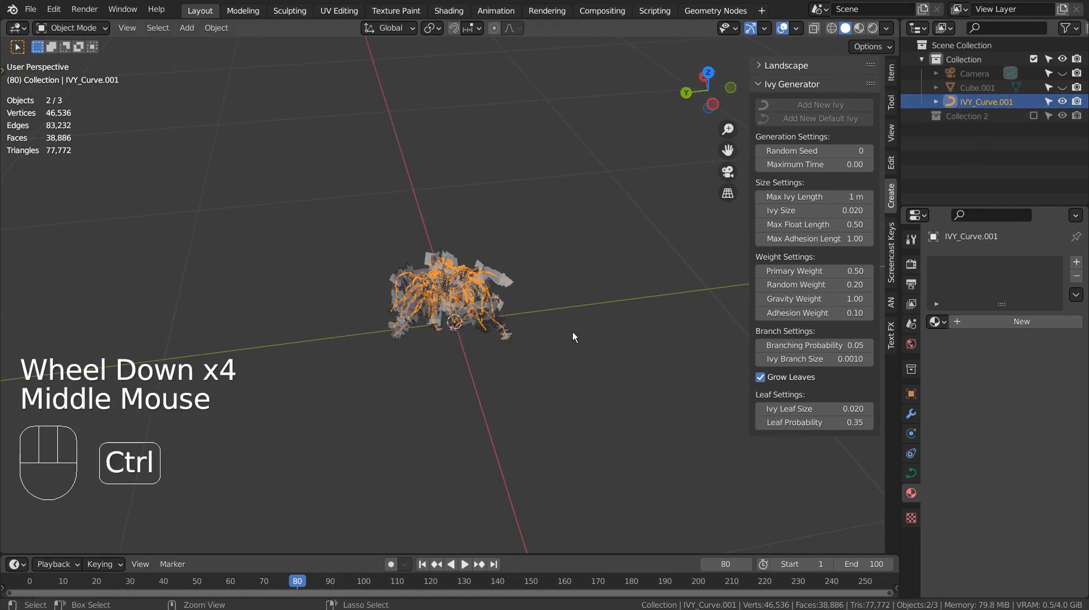
key("ctrl+z")
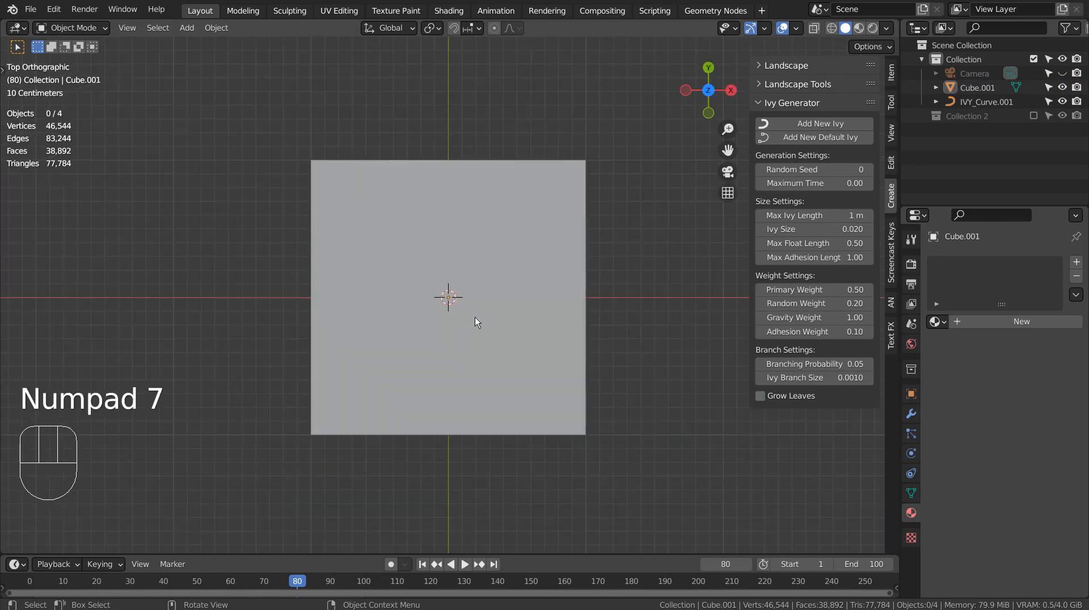
key("shift")
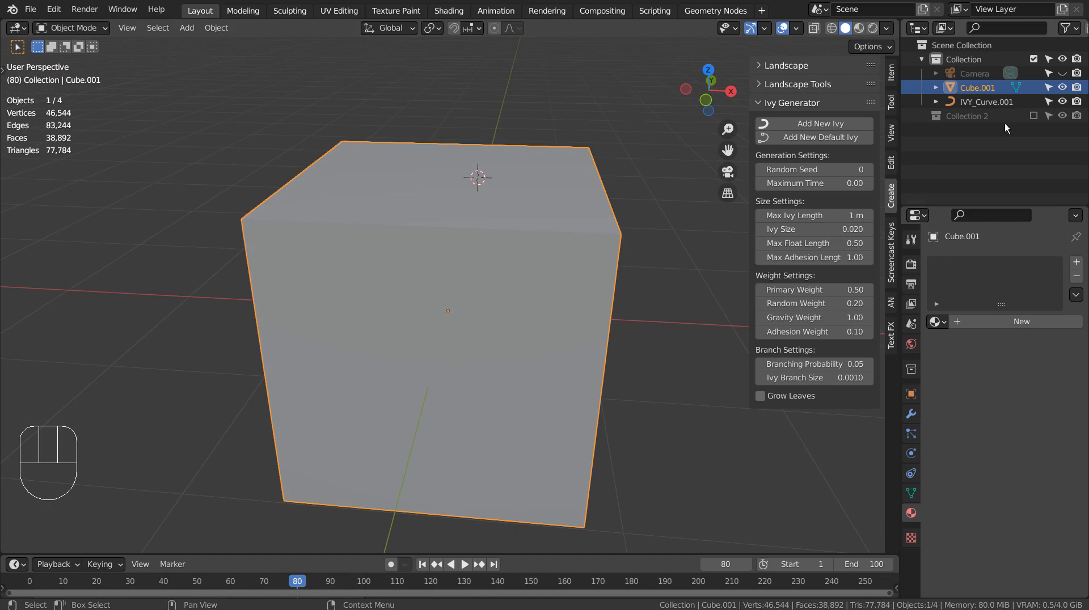
Step: Remove the earlier ivy and test a 2 m maximum ivy length
left_click(987, 101)
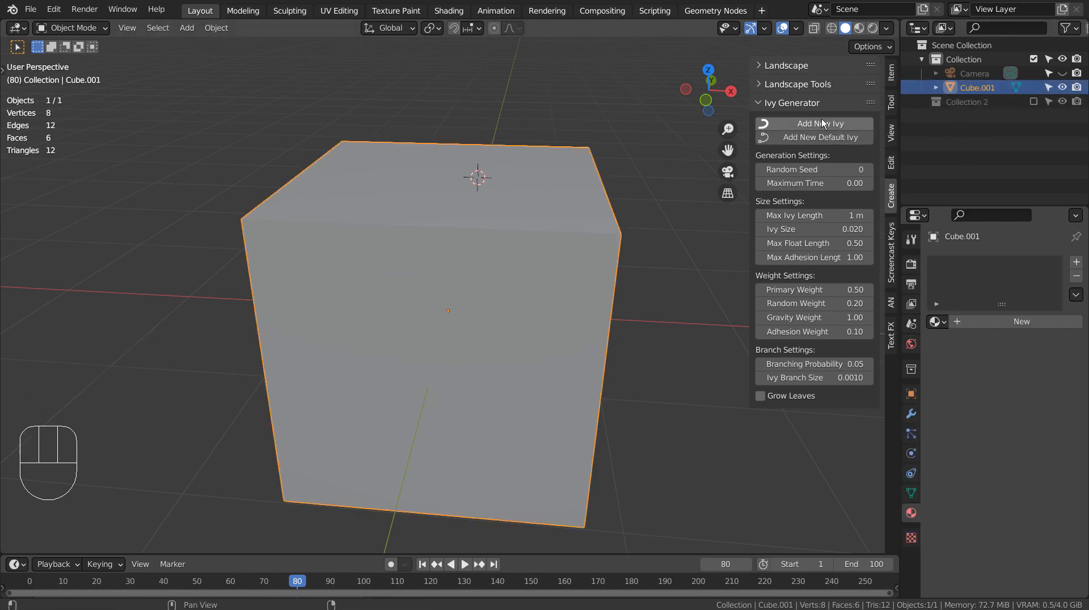
left_click(820, 124)
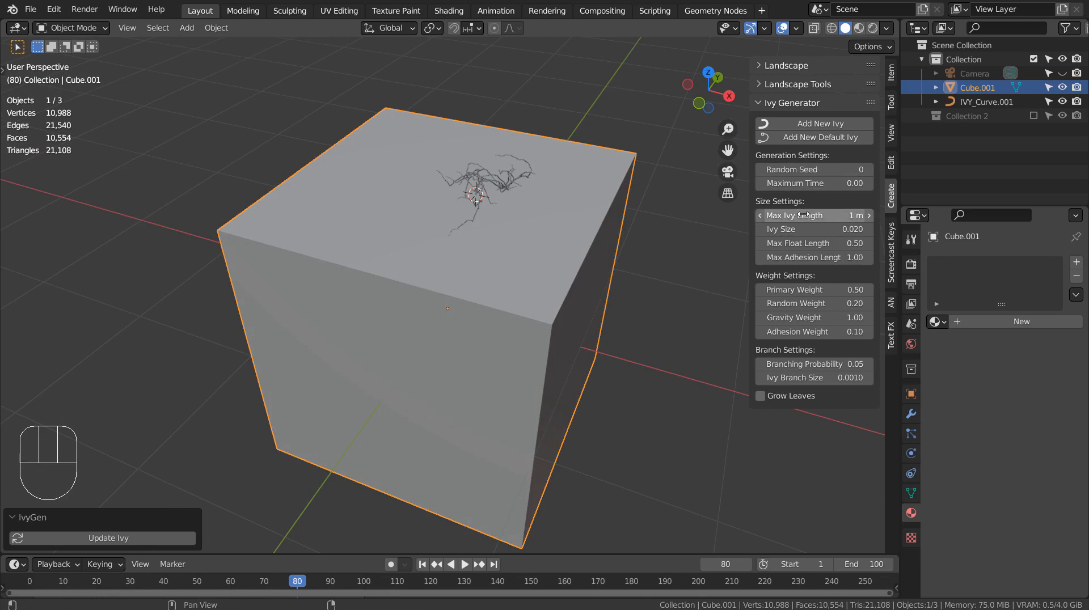
left_click(867, 215)
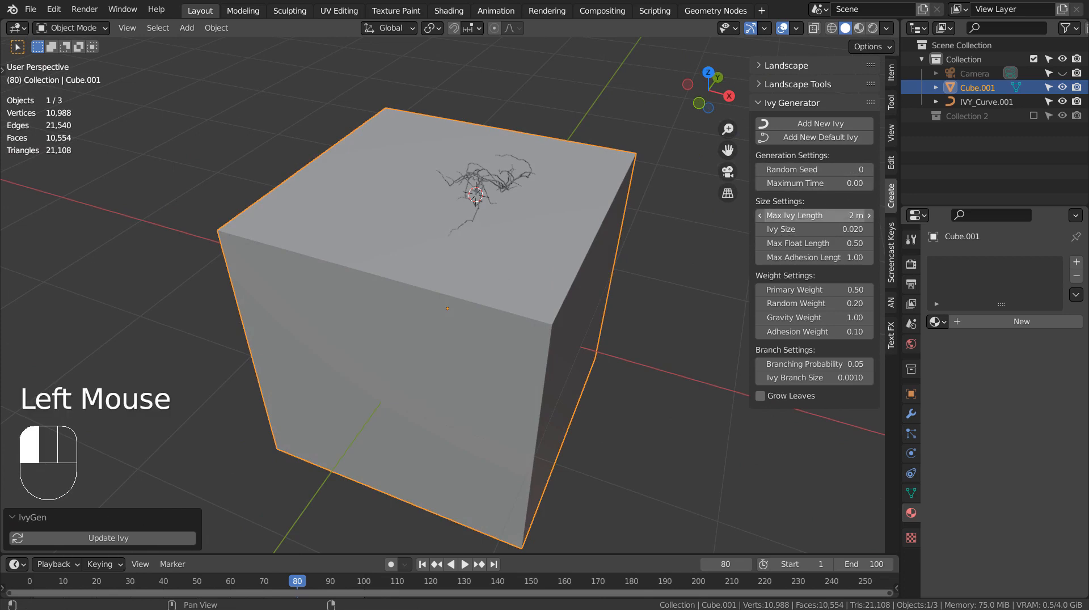
key("ctrl")
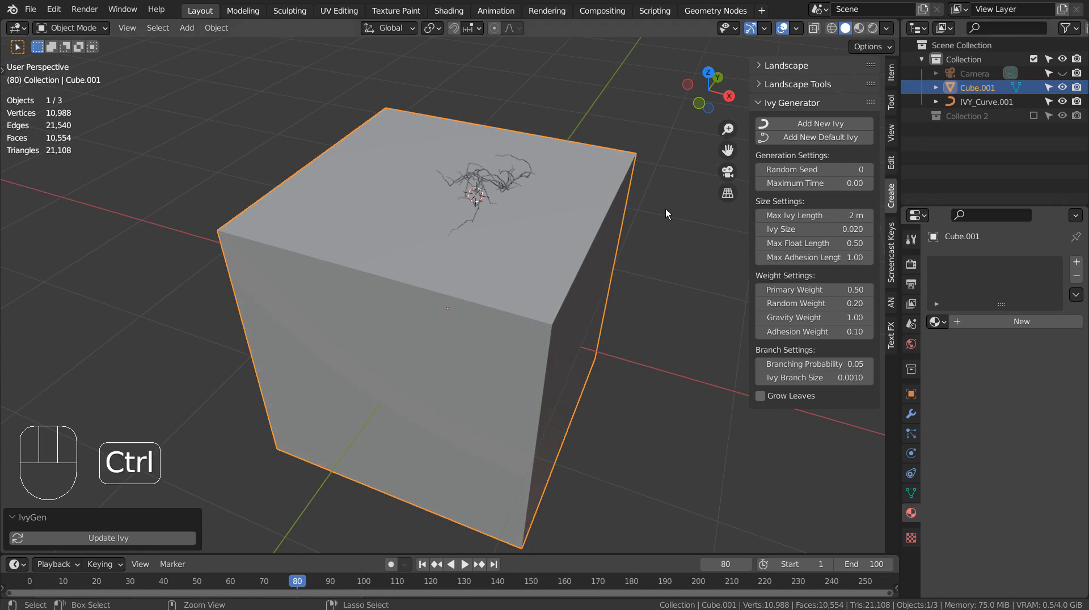
key("ctrl+z")
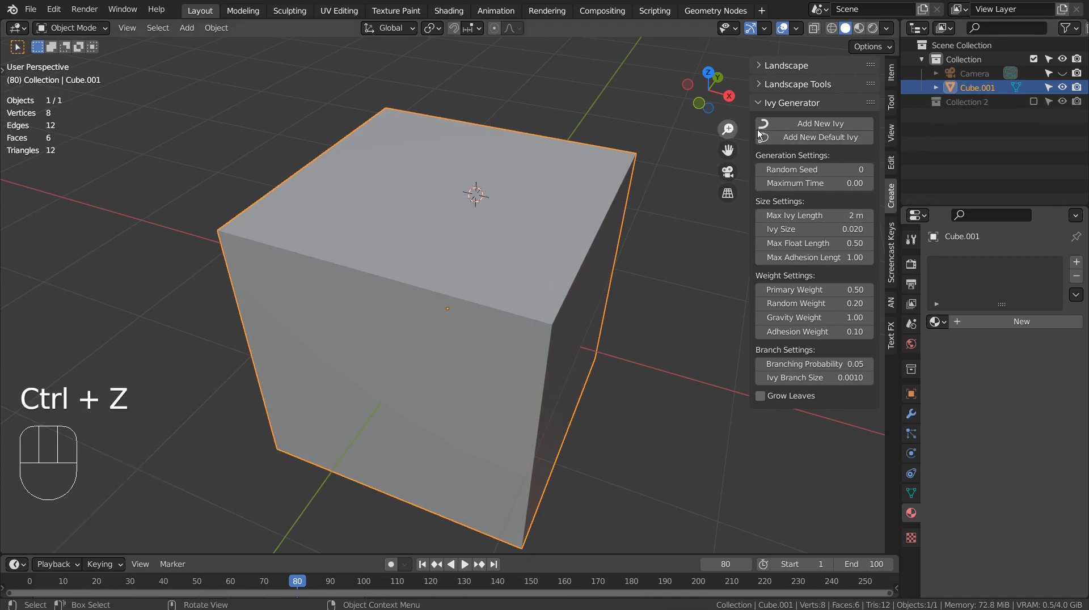
left_click(816, 137)
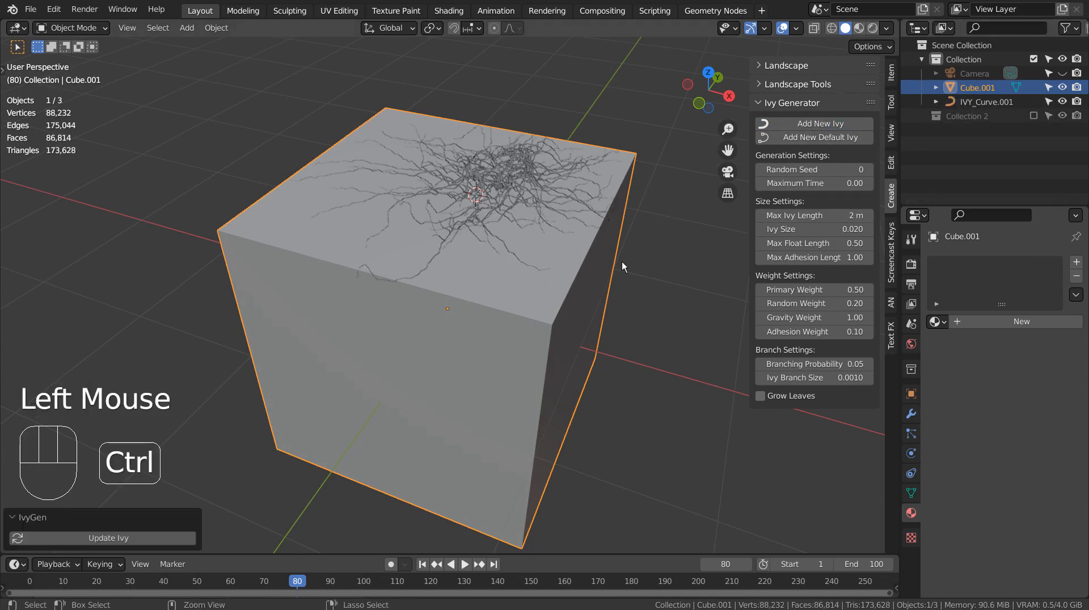
Step: Compare 5 m and 3 m lengths, then grow the ivy at 4 m
key("ctrl+z")
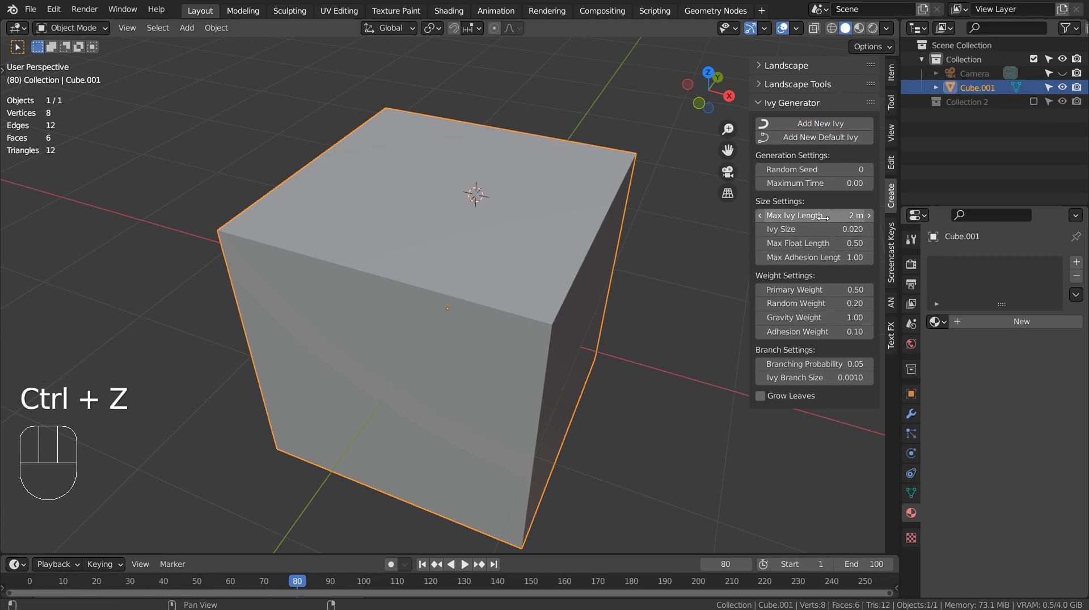
left_click(867, 215)
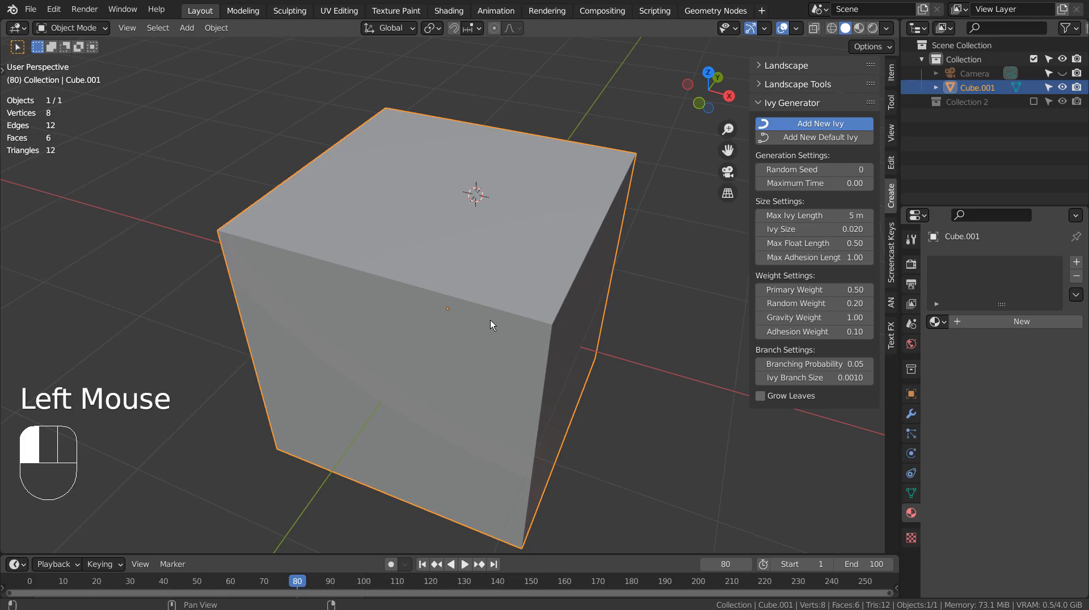
left_click(820, 124)
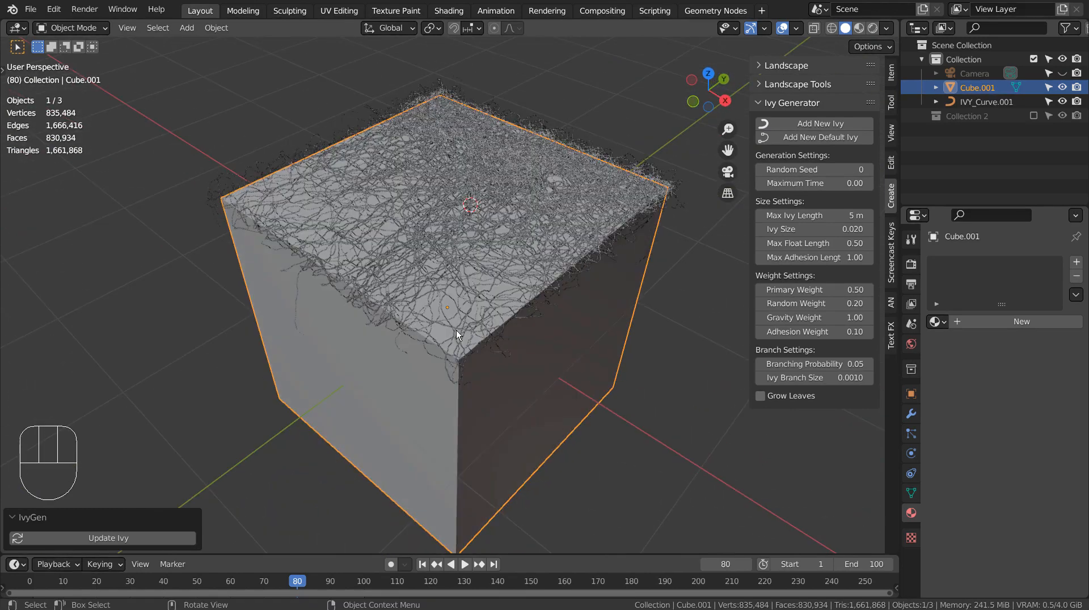
key("ctrl+z")
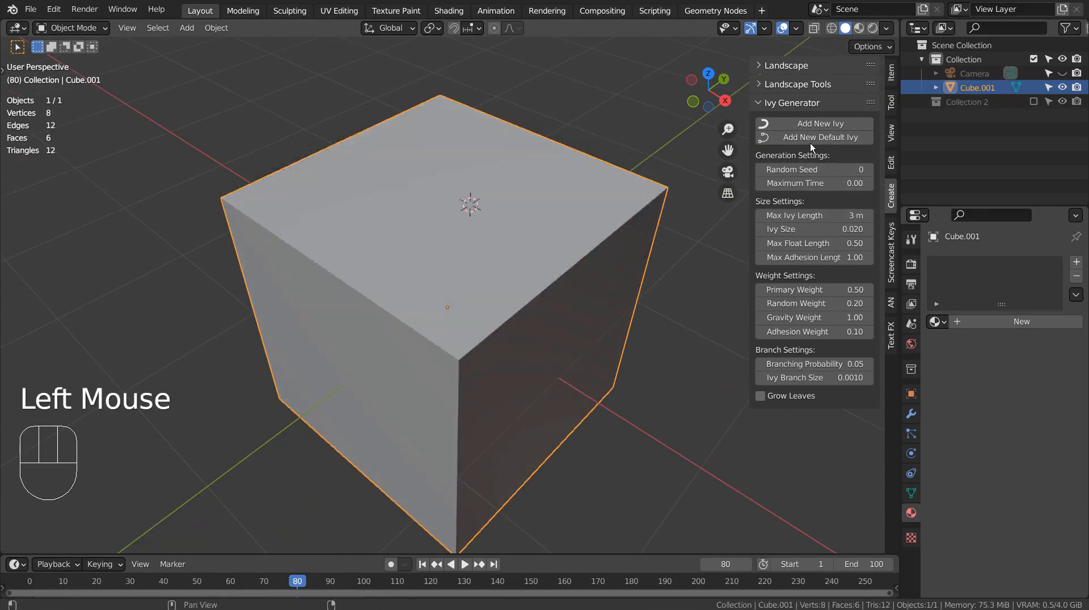
left_click(820, 137)
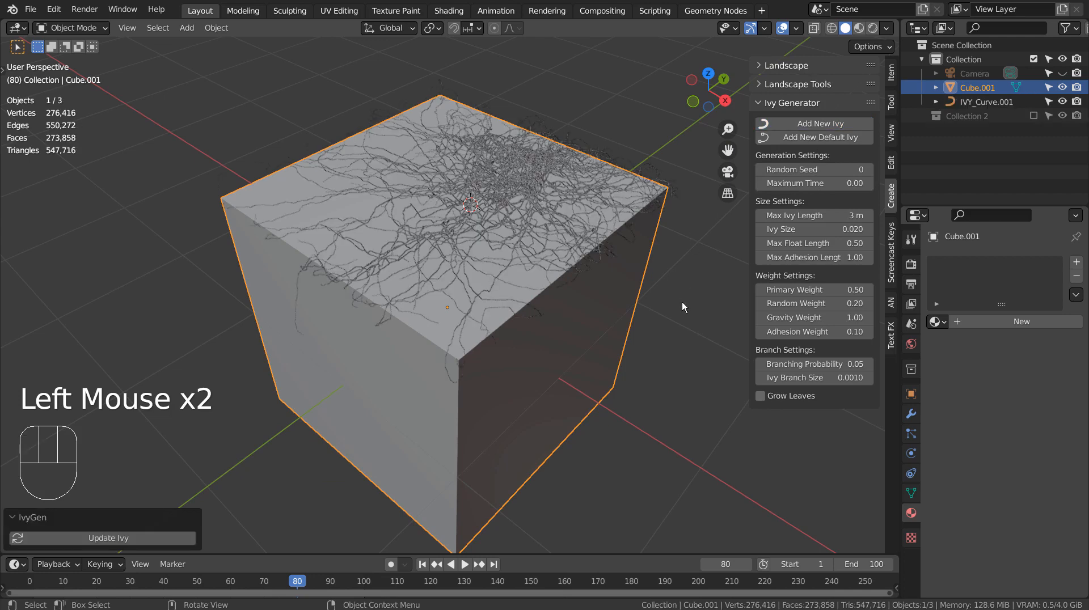
key("ctrl+z")
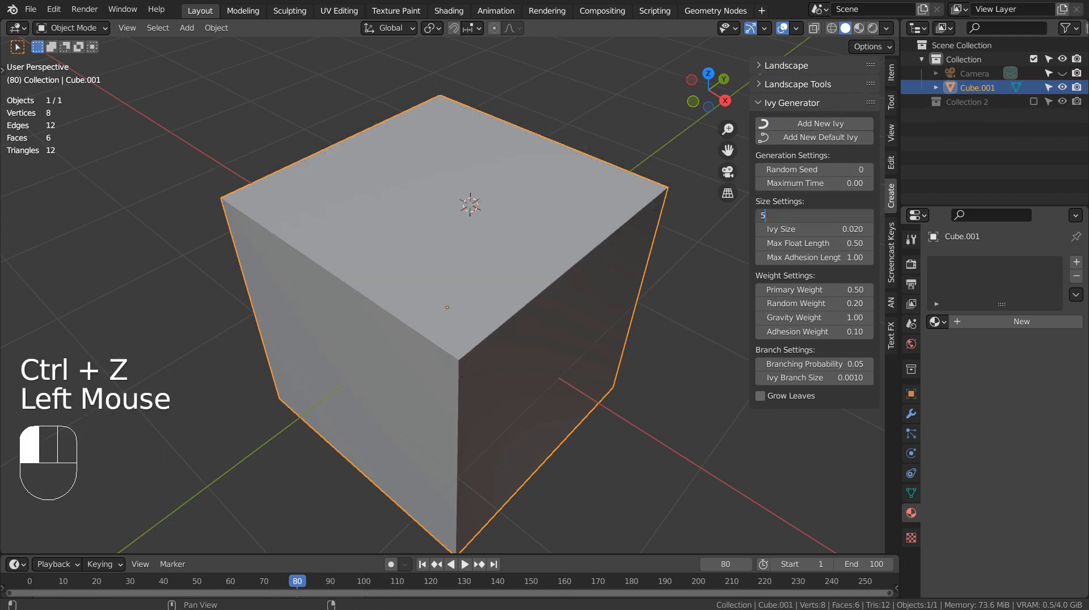
key("ctrl+z")
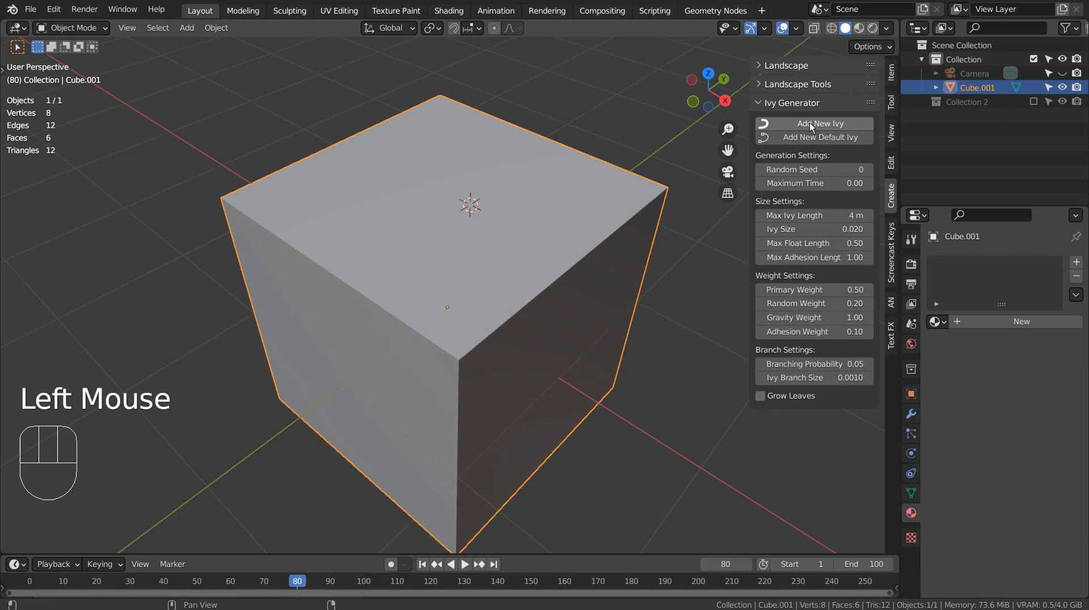
left_click(819, 124)
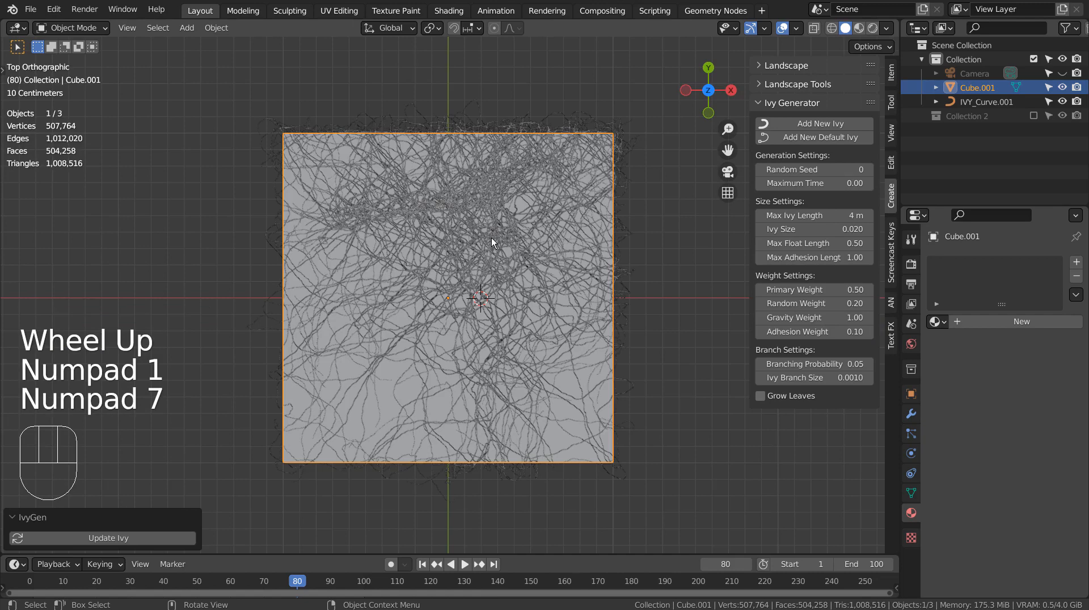
Step: Undo the latest ivy, adjust the branch size value, and regrow ivy on the cube
key("ctrl+z")
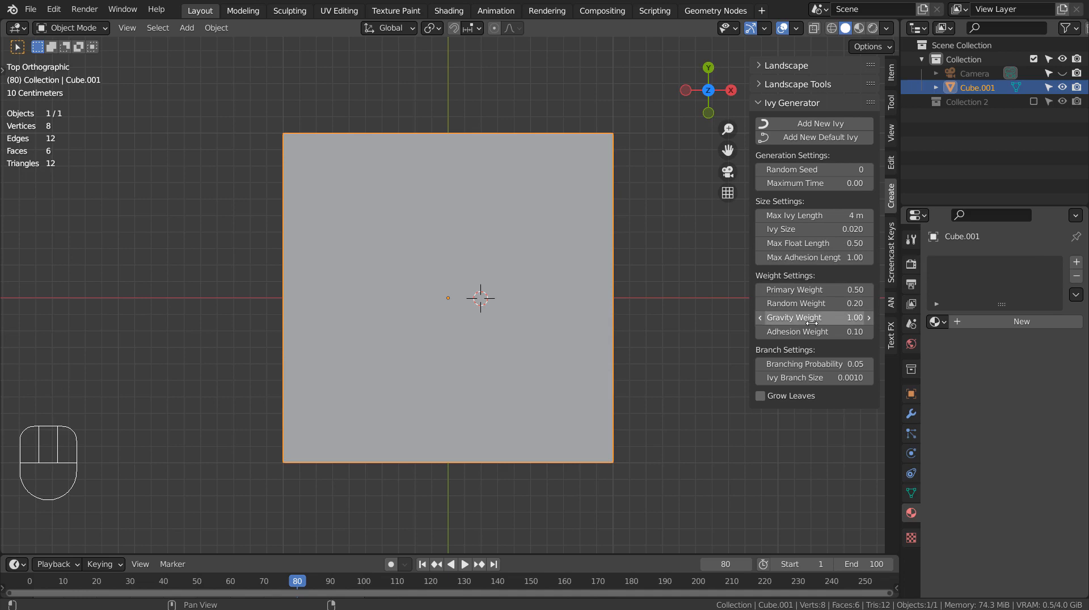
mouse_move(811, 363)
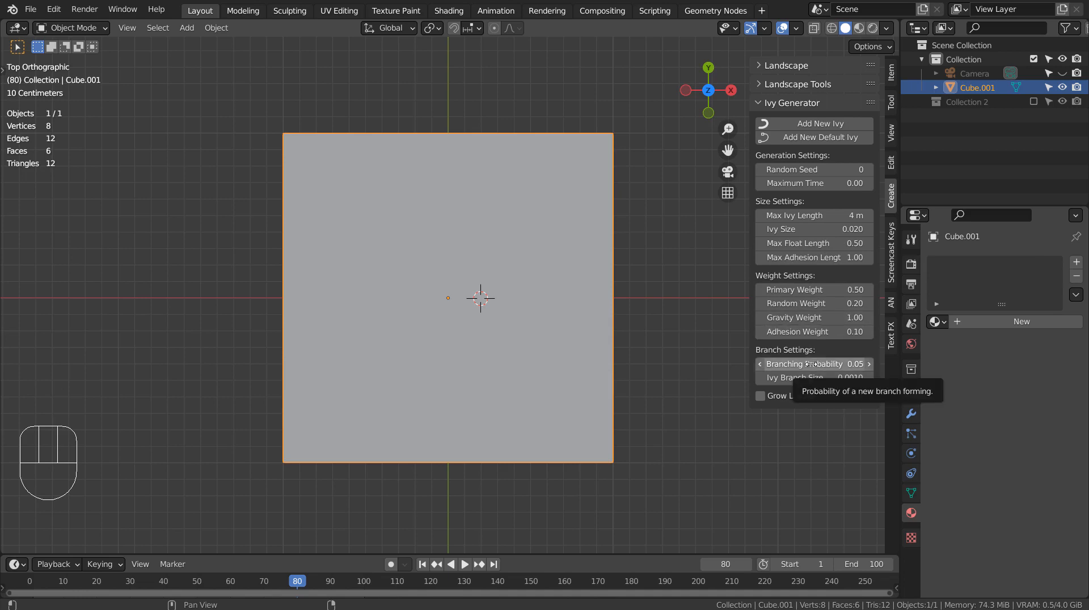
left_click(811, 363)
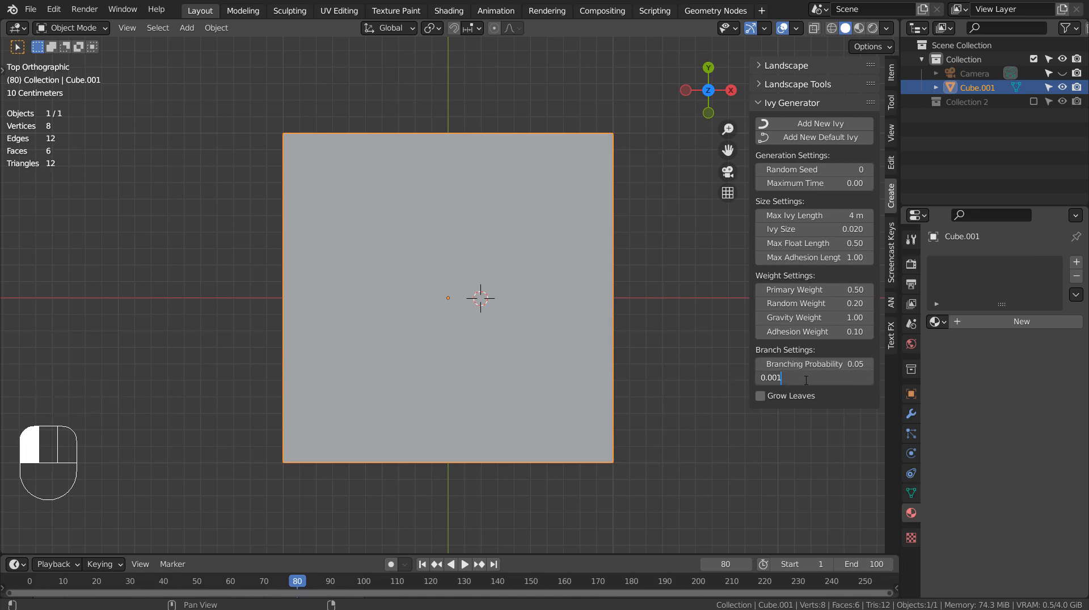
mouse_move(686, 325)
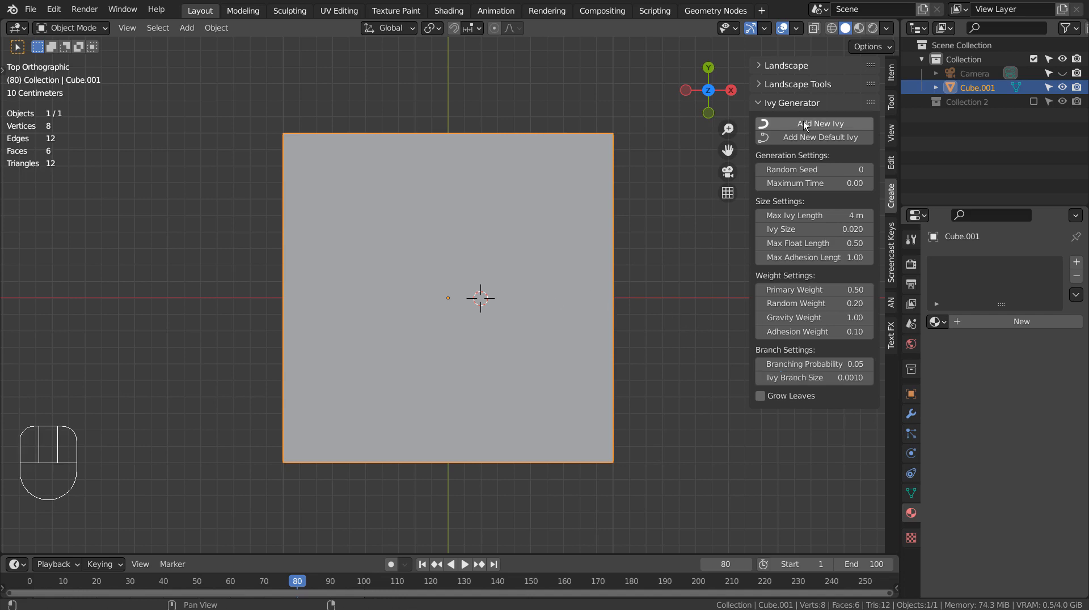
left_click(813, 124)
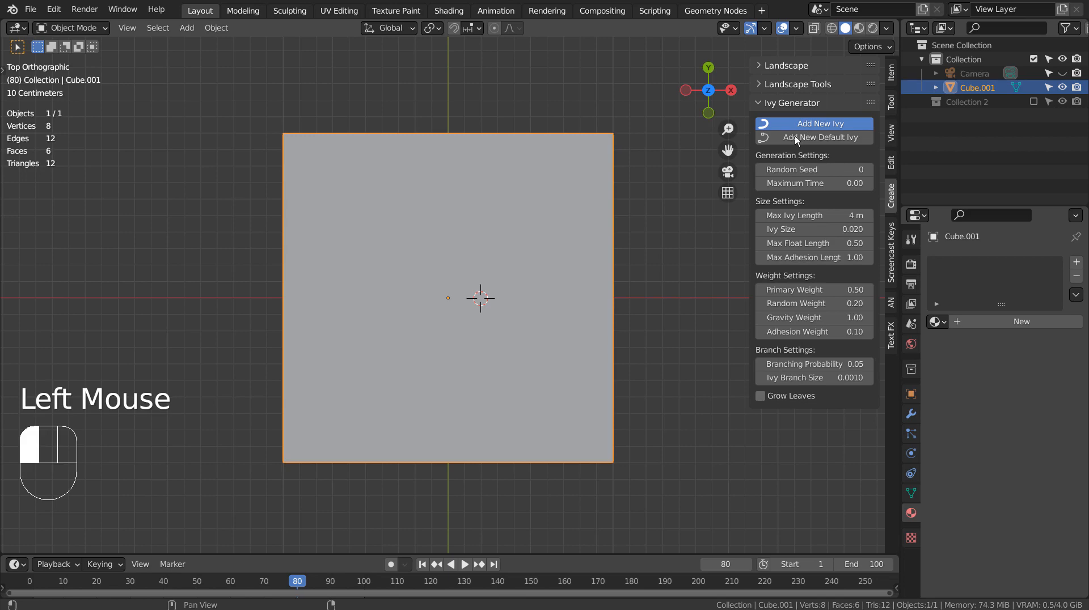
left_click(820, 124)
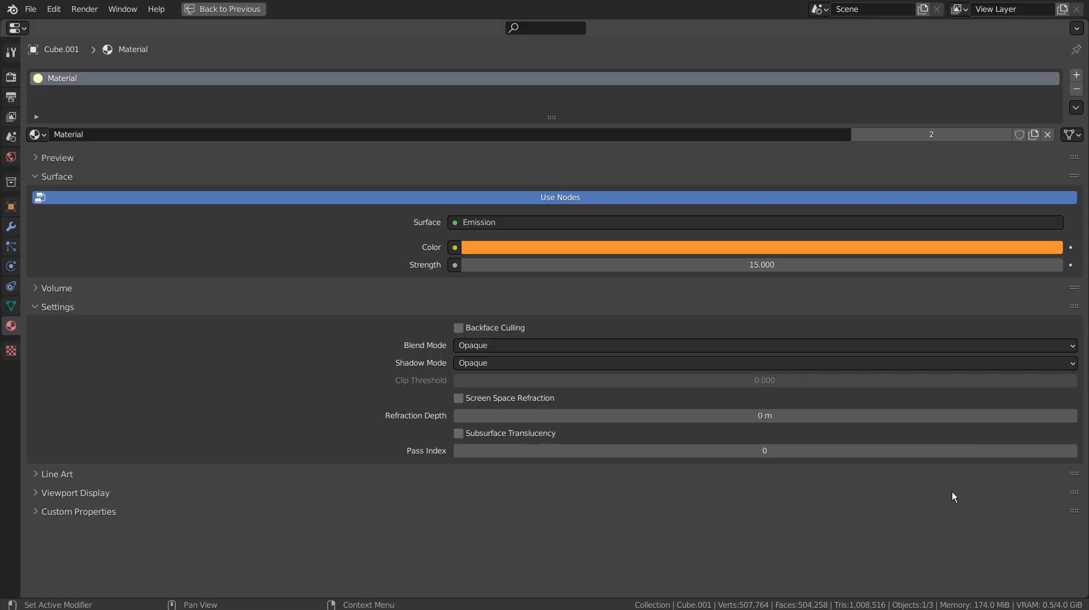
Step: Restore the full workspace with Ctrl+Space, play the animation, then rewind to frame 1
key("ctrl+space")
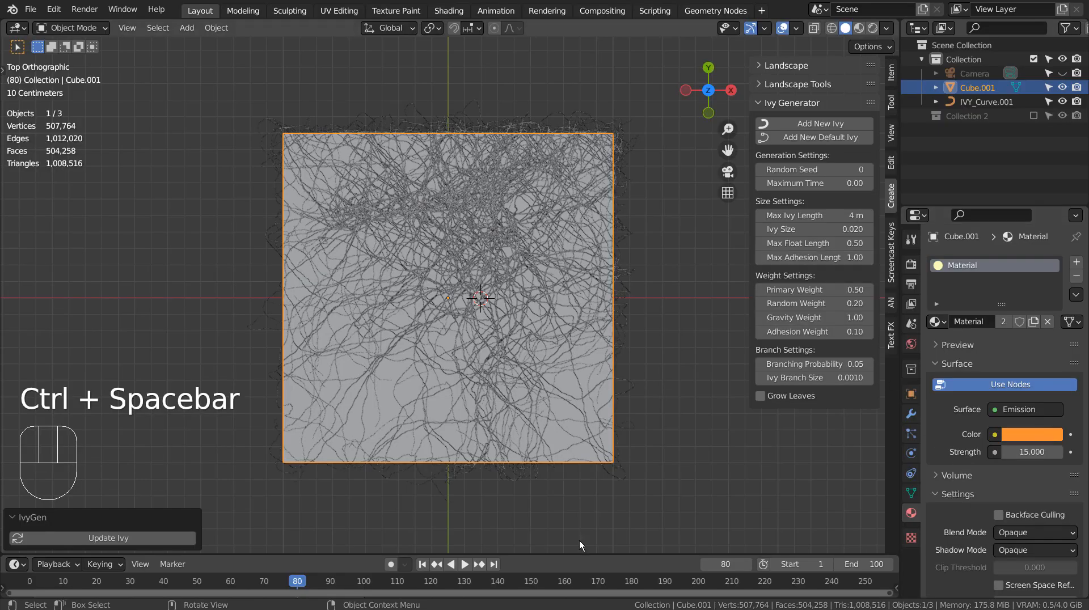
left_click(464, 564)
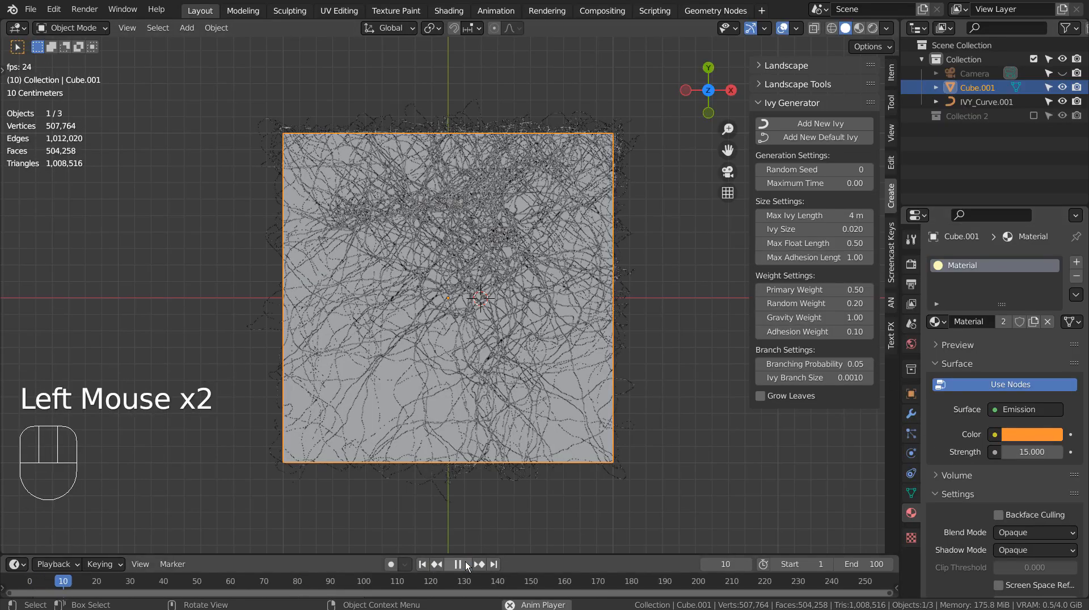
left_click(423, 564)
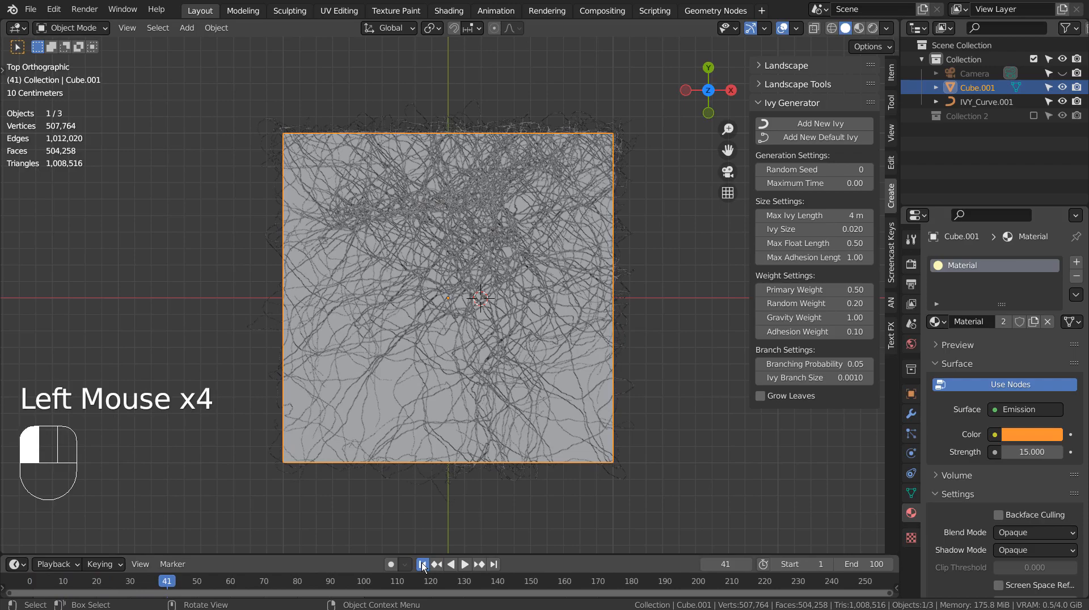
left_click(421, 563)
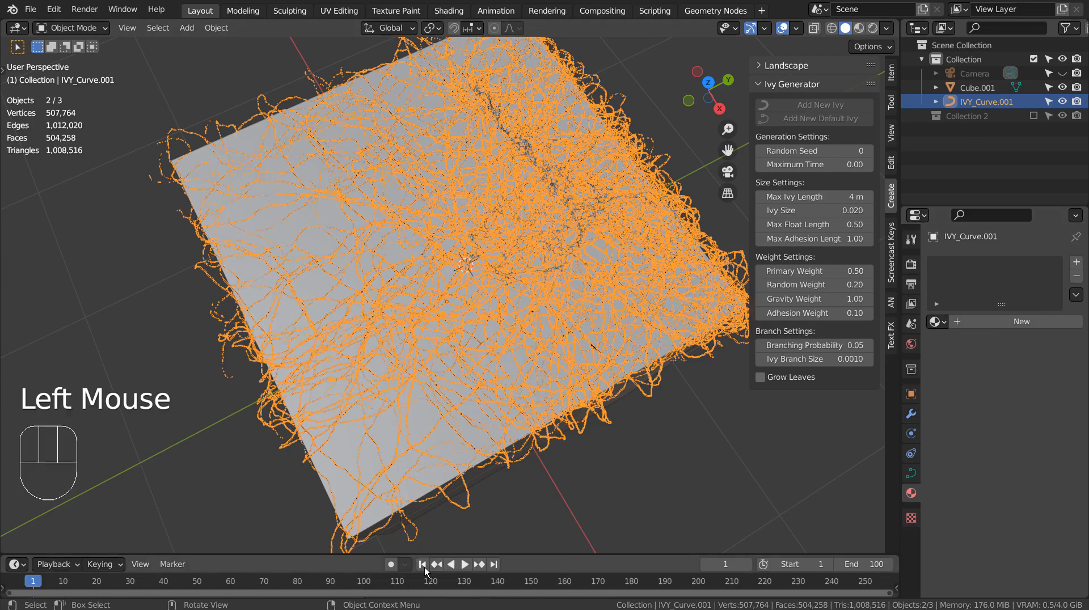
Step: Show IVY_Curve.001's Bevel Start & End Mapping settings and switch to Rendered shading
left_click(464, 565)
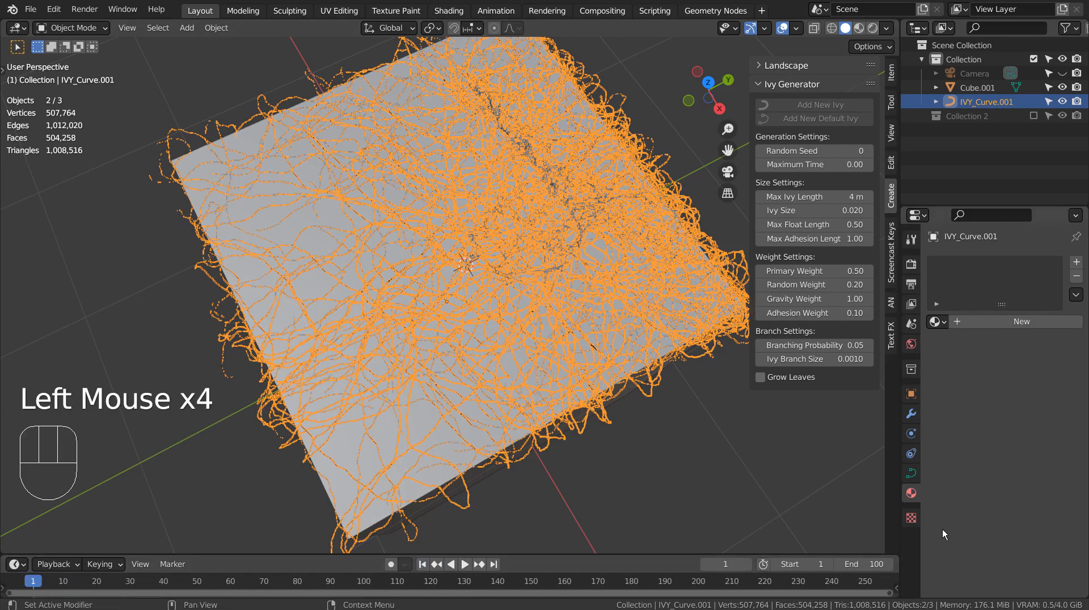
left_click(910, 474)
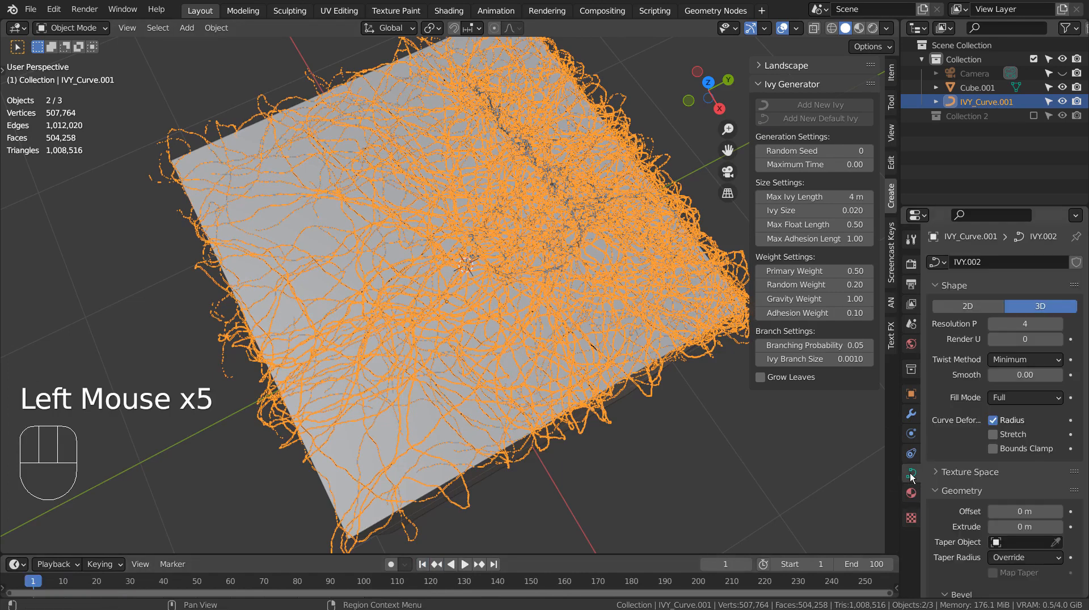
scroll("down", 3)
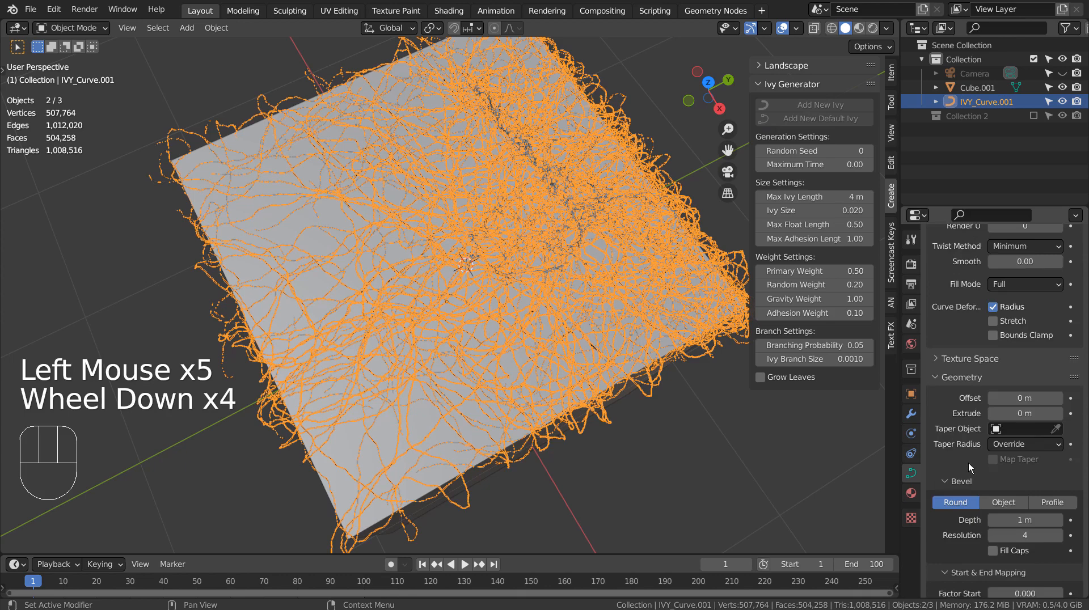
scroll("down", 3)
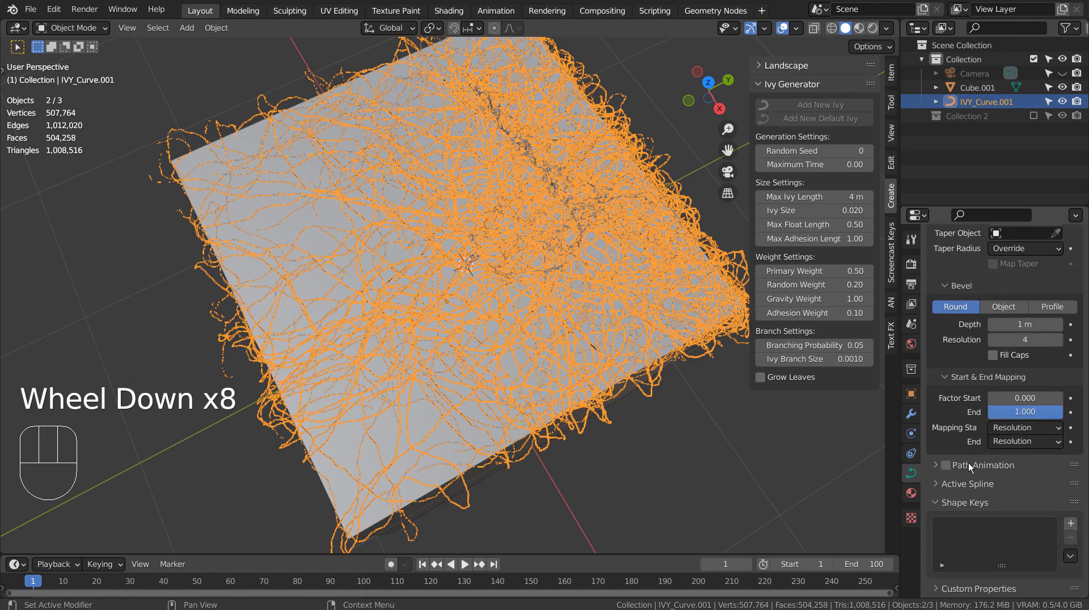
scroll("down", 3)
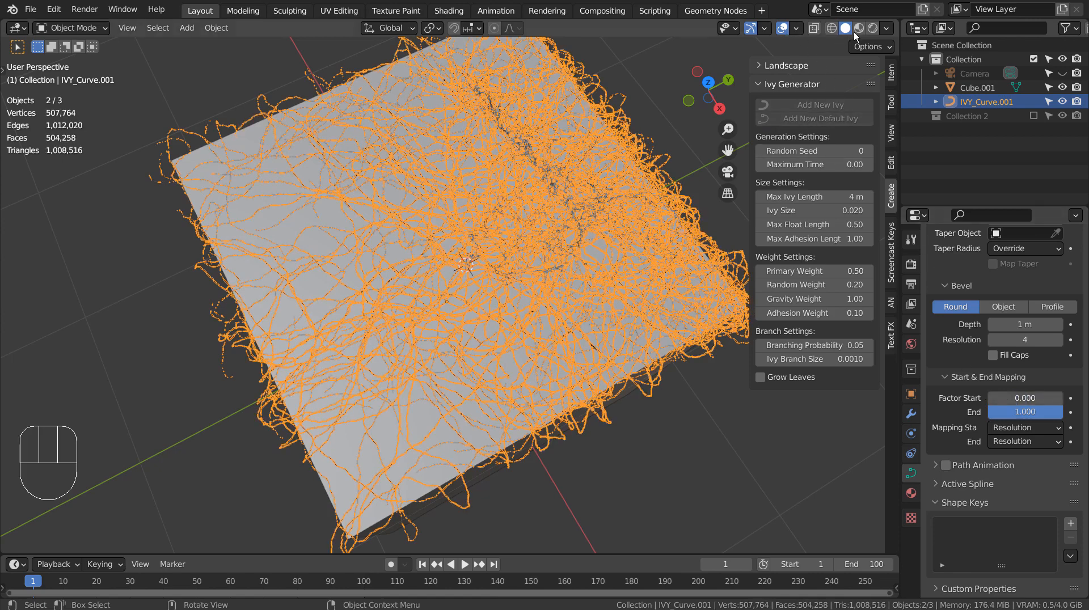
left_click(860, 27)
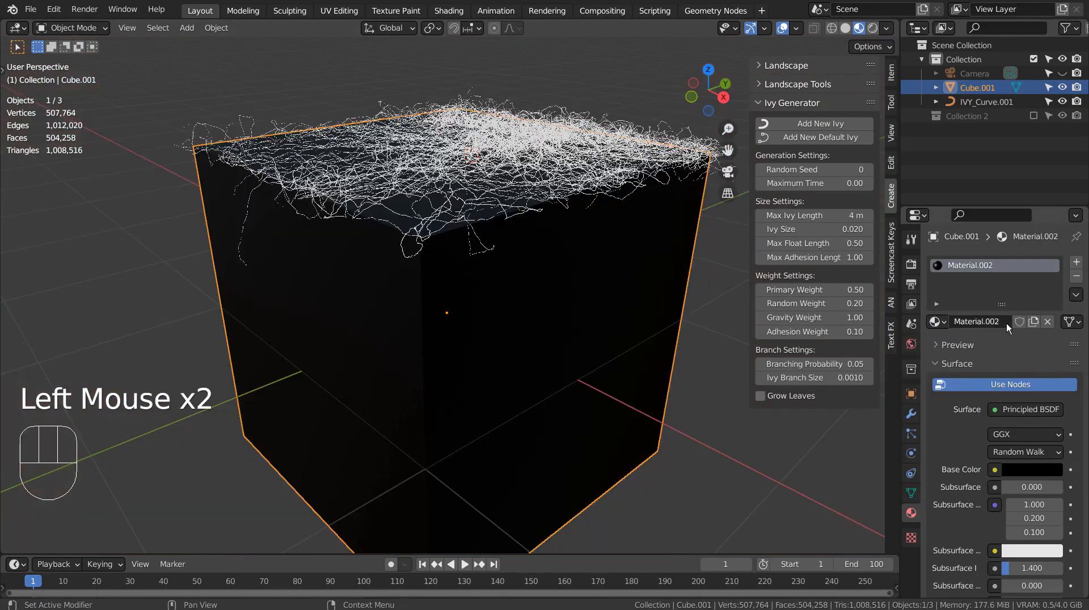
Step: Assign the orange emission 'Material' to IVY_Curve.001 and zoom in on the cube
left_click(938, 321)
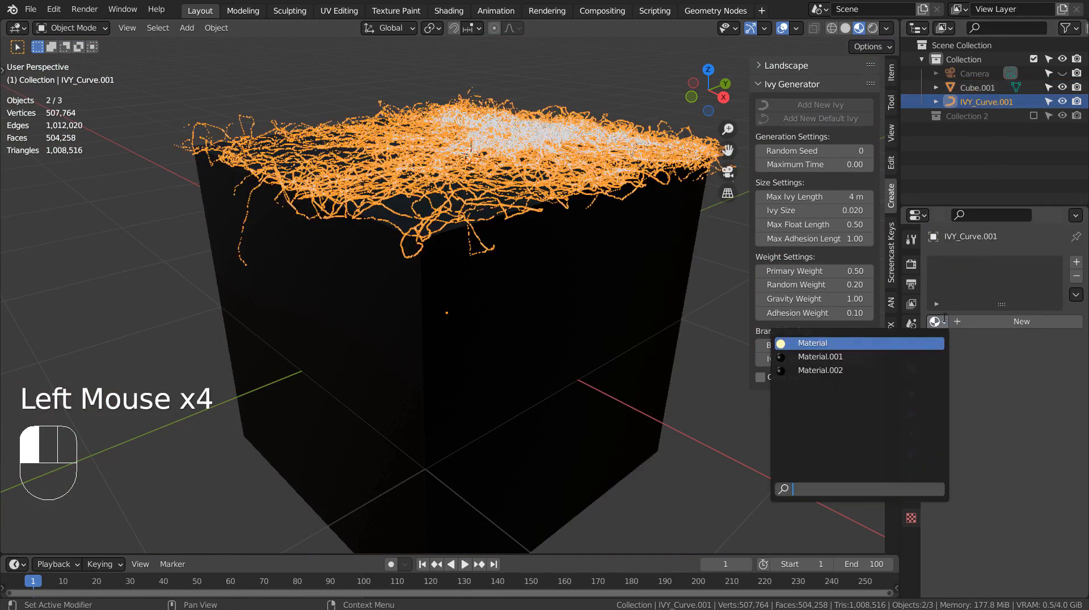
left_click(812, 343)
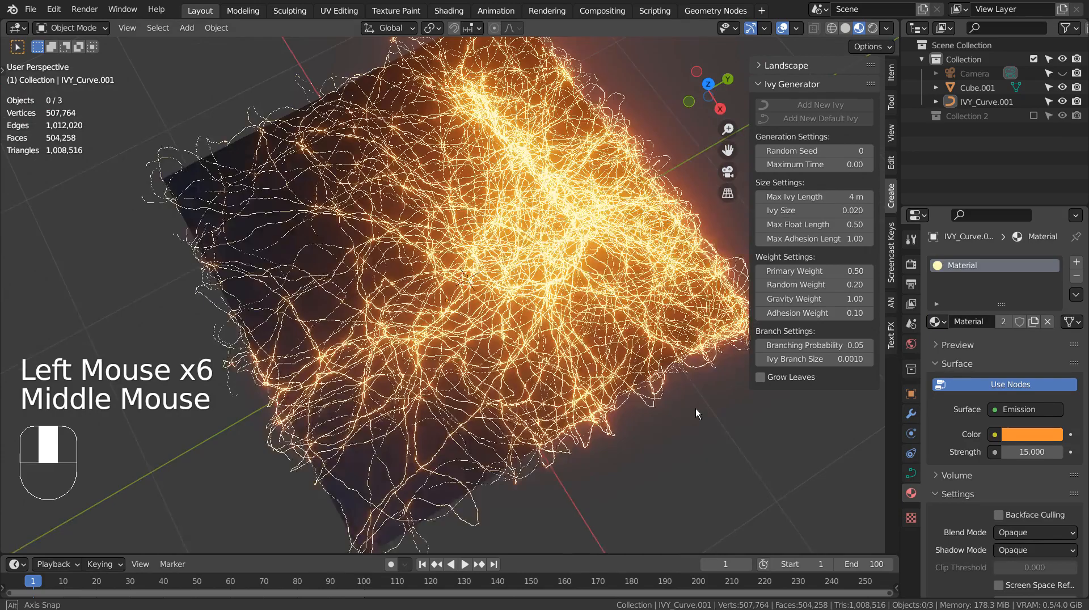
scroll("up", 3)
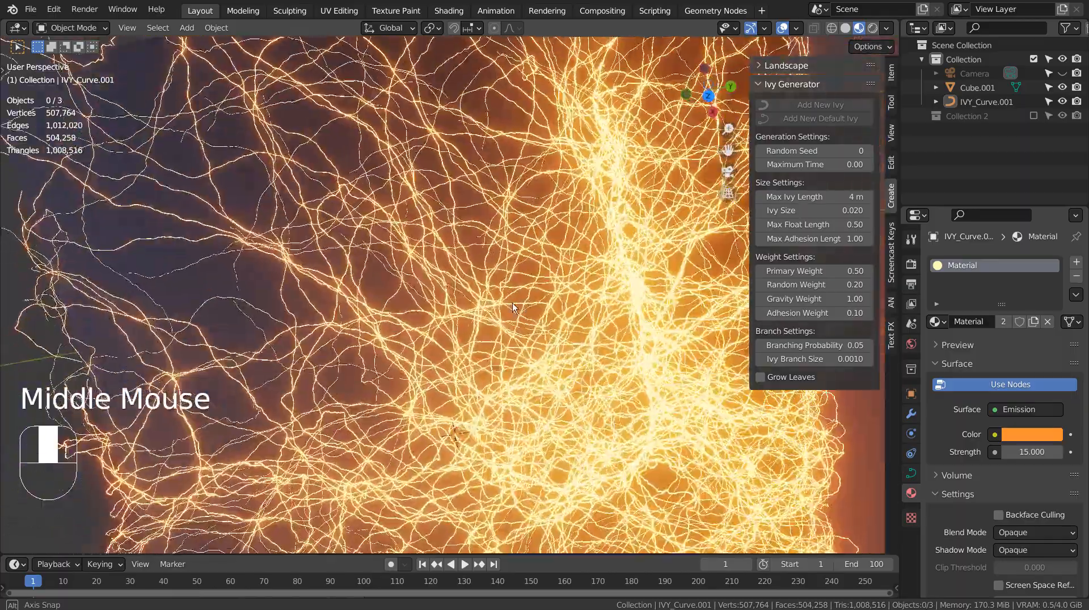
scroll("up", 3)
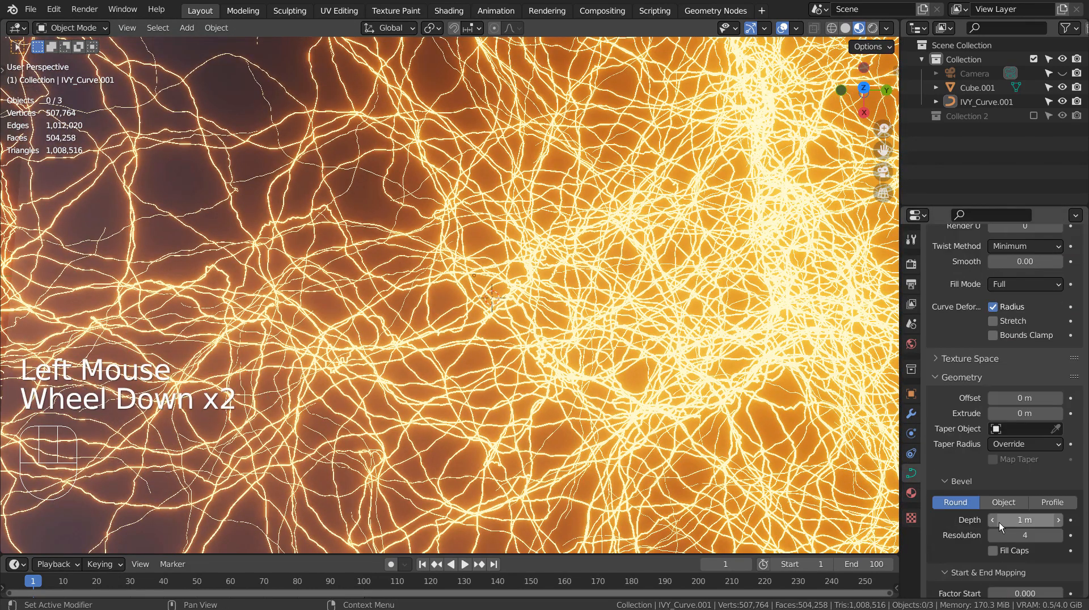
Step: Keyframe the bevel Factor Start at frame 1 and again at frame 100
scroll("down", 3)
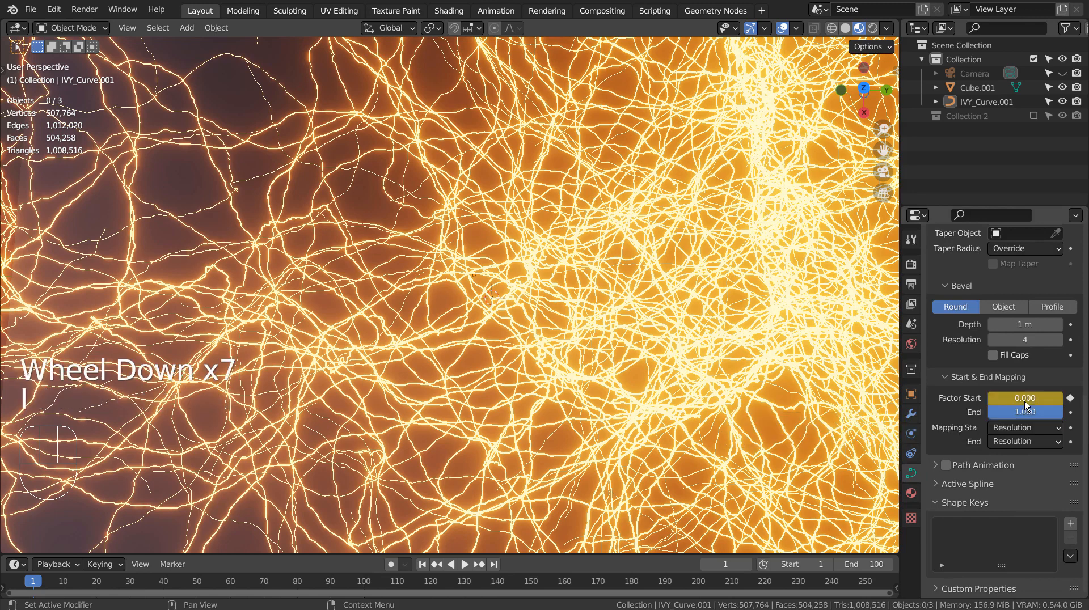
mouse_move(1026, 412)
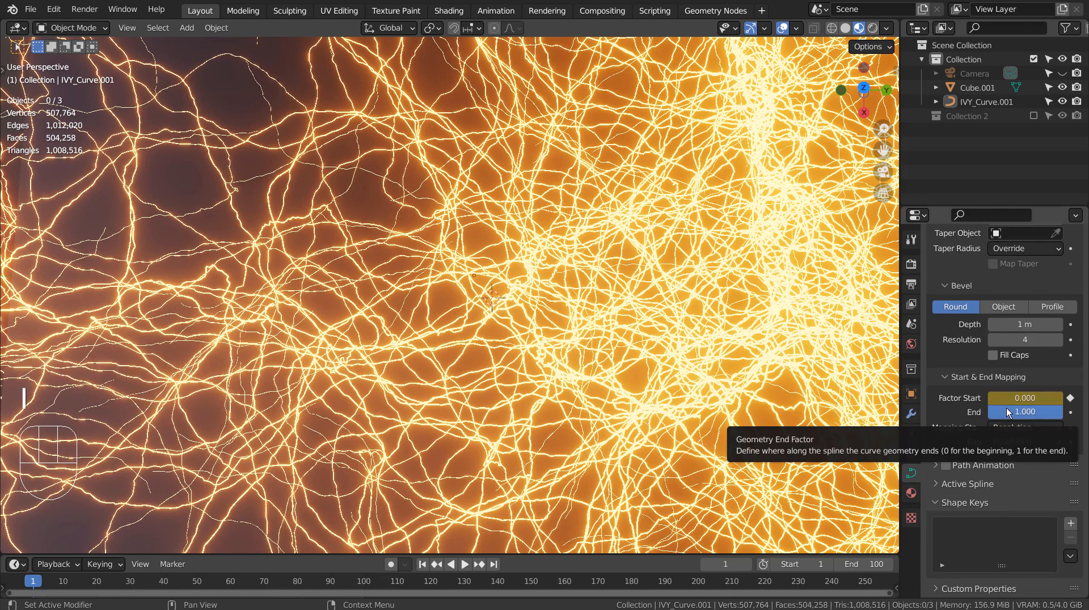
left_click(1026, 398)
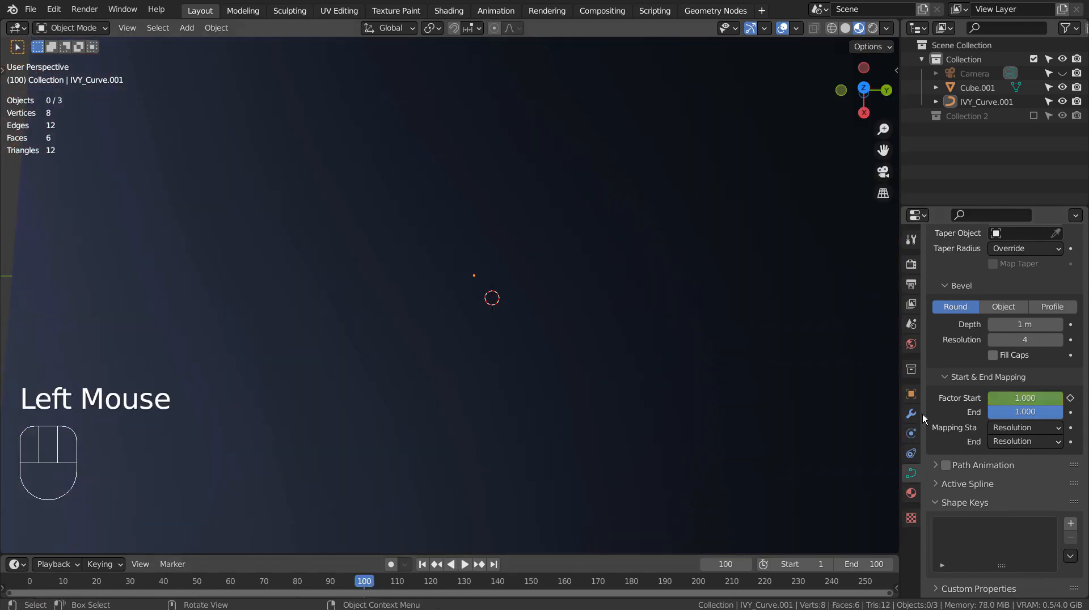
double_click(1025, 397)
type("0.000")
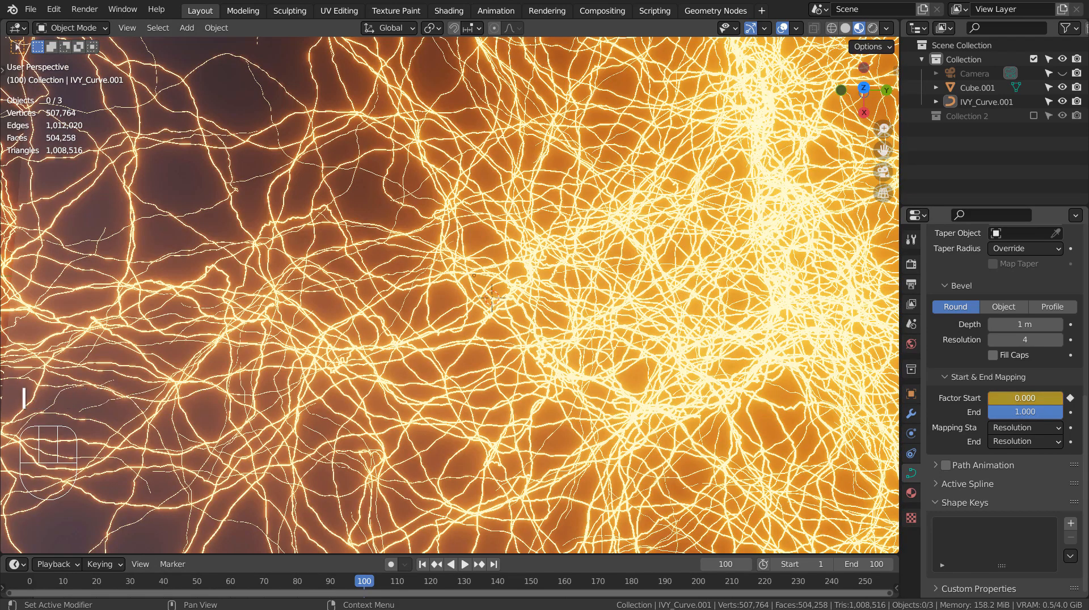
mouse_move(445, 548)
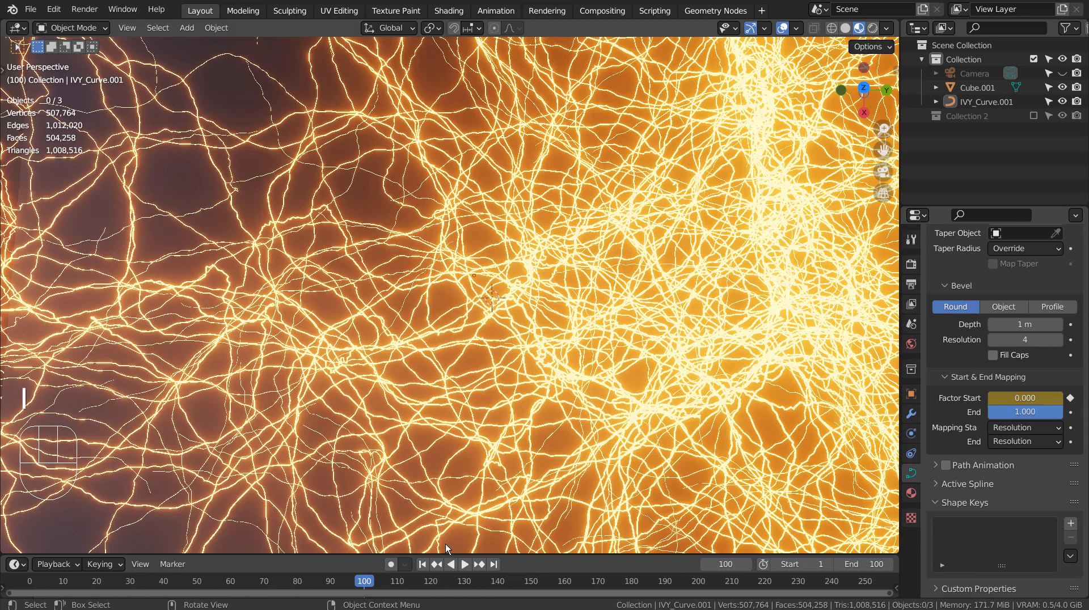